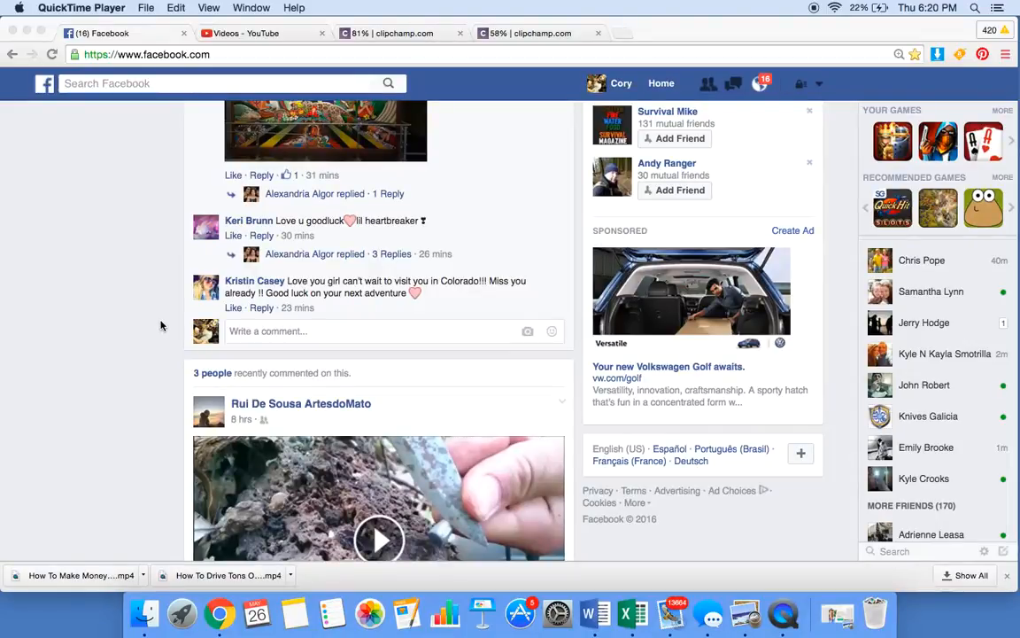
pyautogui.moveTo(758, 138)
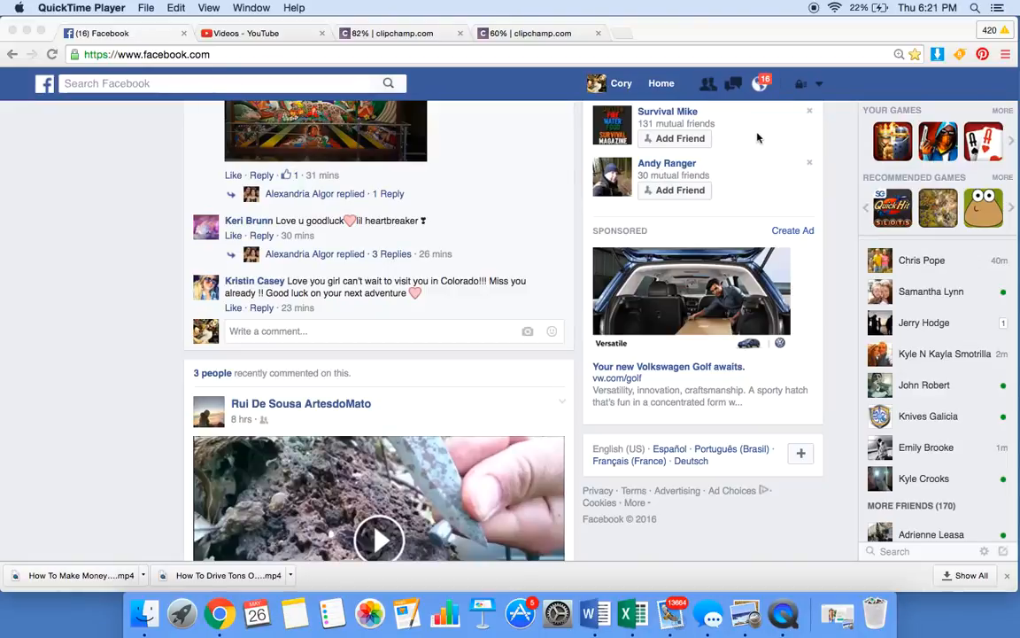
pyautogui.moveTo(818, 88)
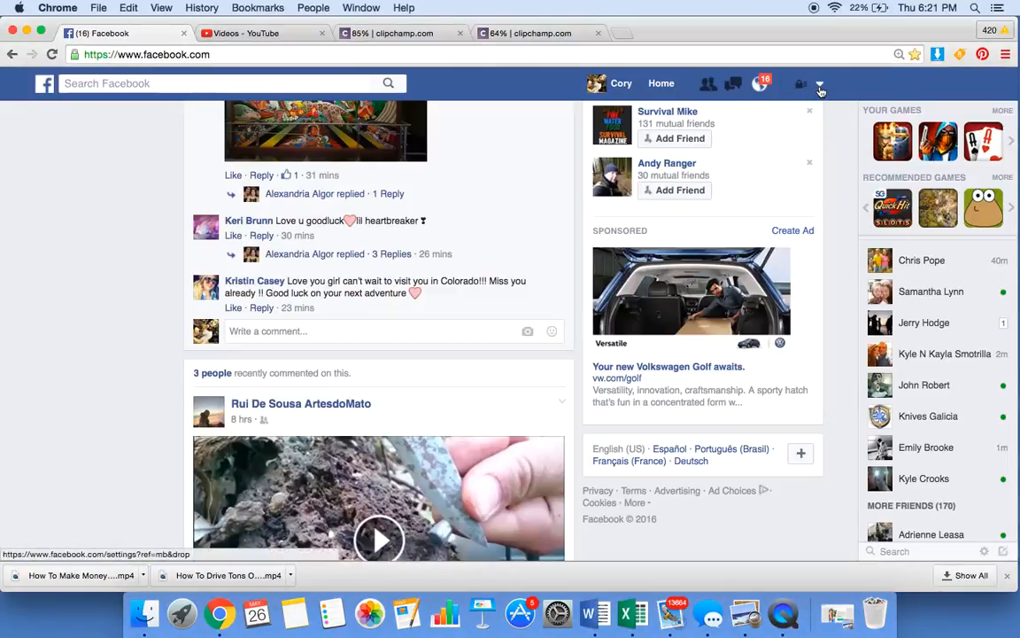
# Show the account menu with the options to create and manage pages.
pyautogui.click(819, 83)
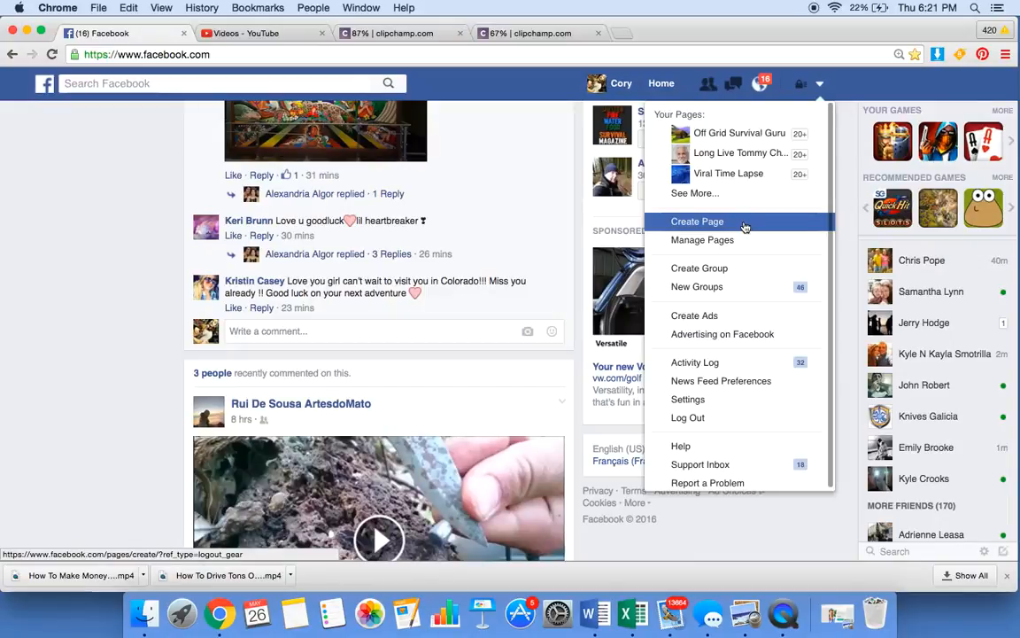
# Begin a new page and pick the Company, Organization or Institution type.
pyautogui.click(698, 221)
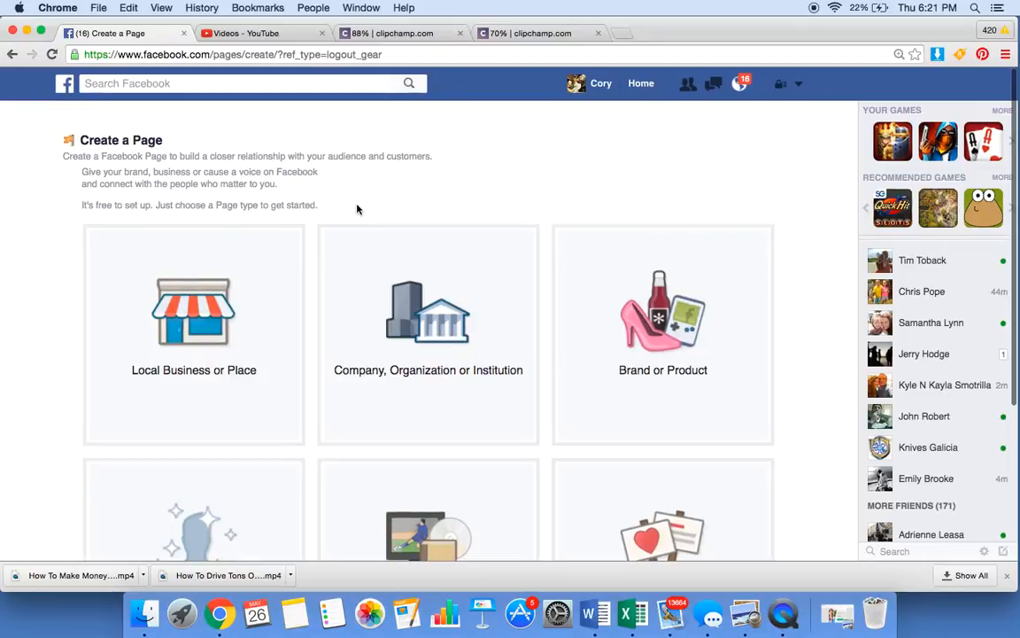
pyautogui.scroll(-3)
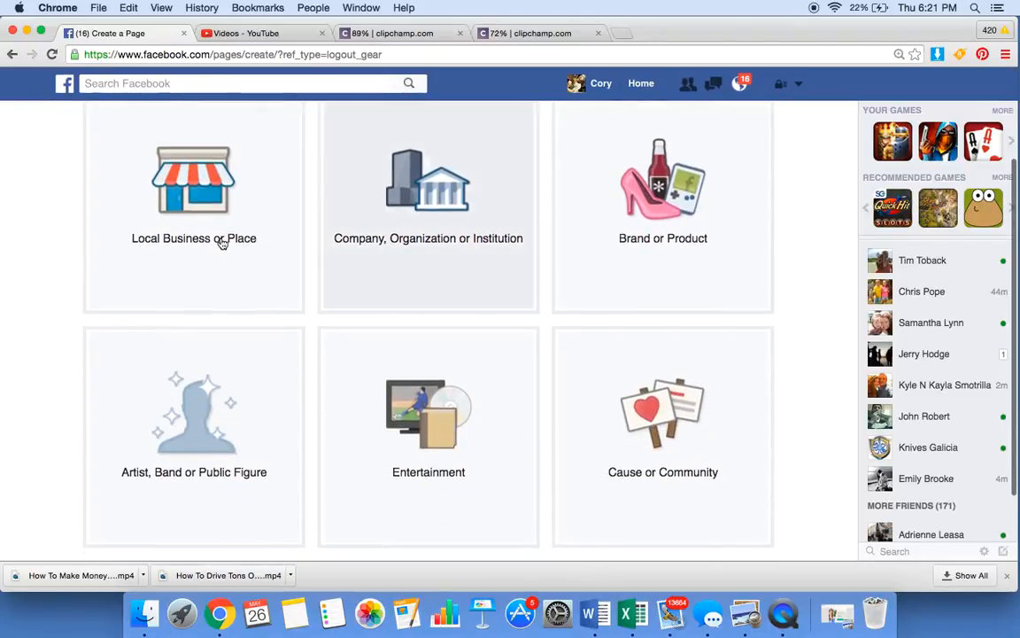
pyautogui.moveTo(222, 245)
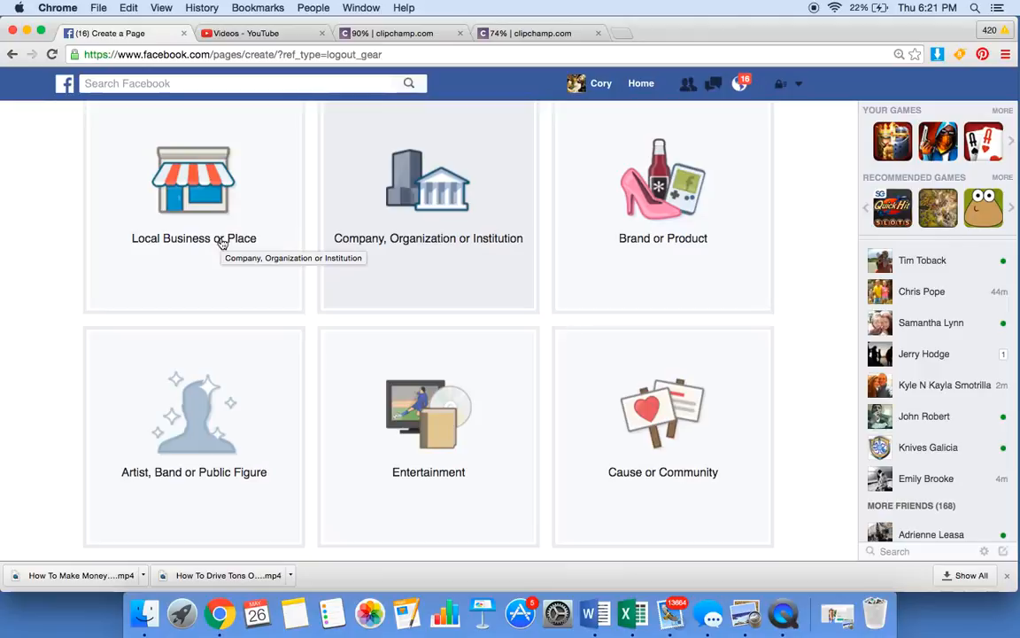
pyautogui.moveTo(447, 363)
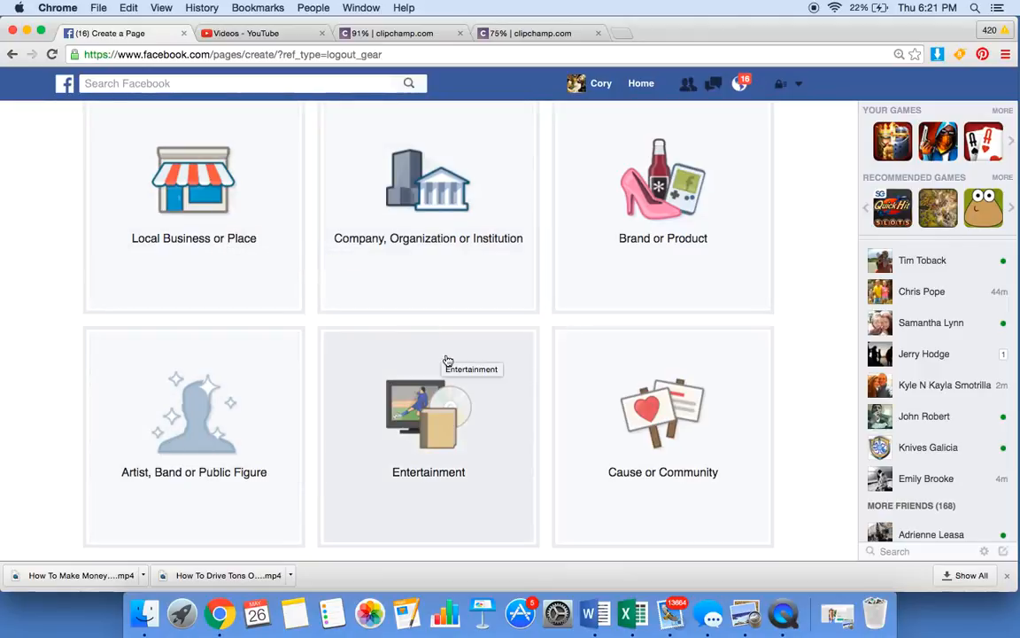
pyautogui.moveTo(695, 407)
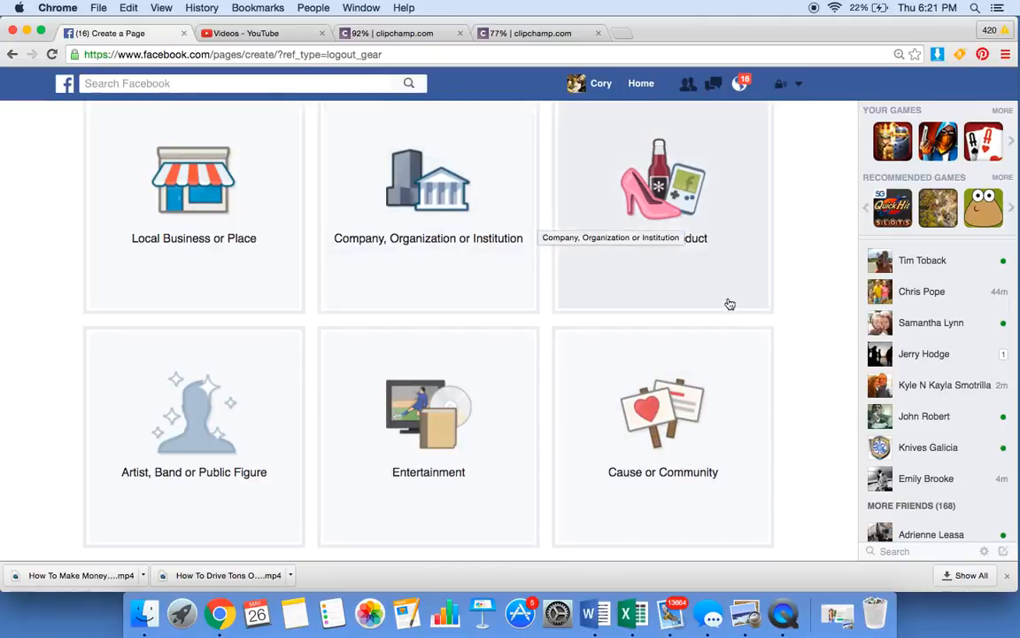
pyautogui.moveTo(617, 243)
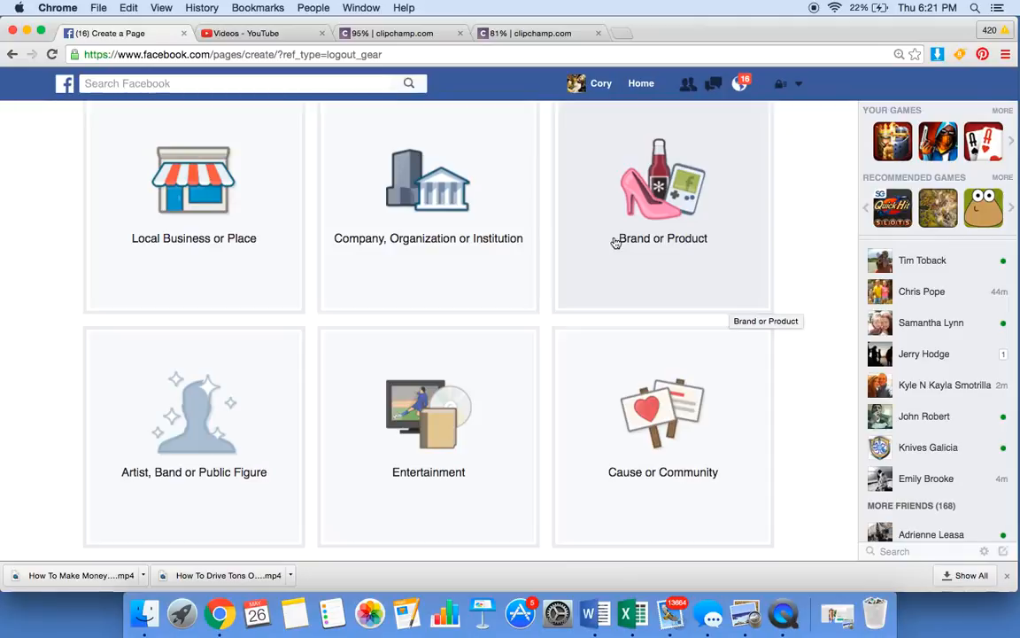
pyautogui.moveTo(401, 246)
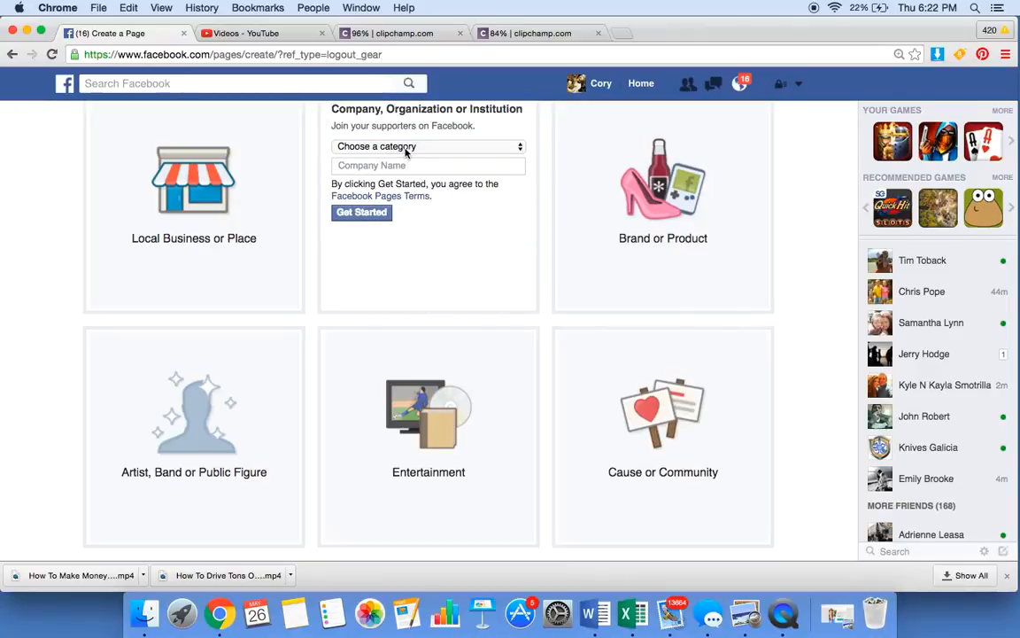
# Create an Internet/Software company page named 'Easy Online Revenue'.
pyautogui.click(428, 146)
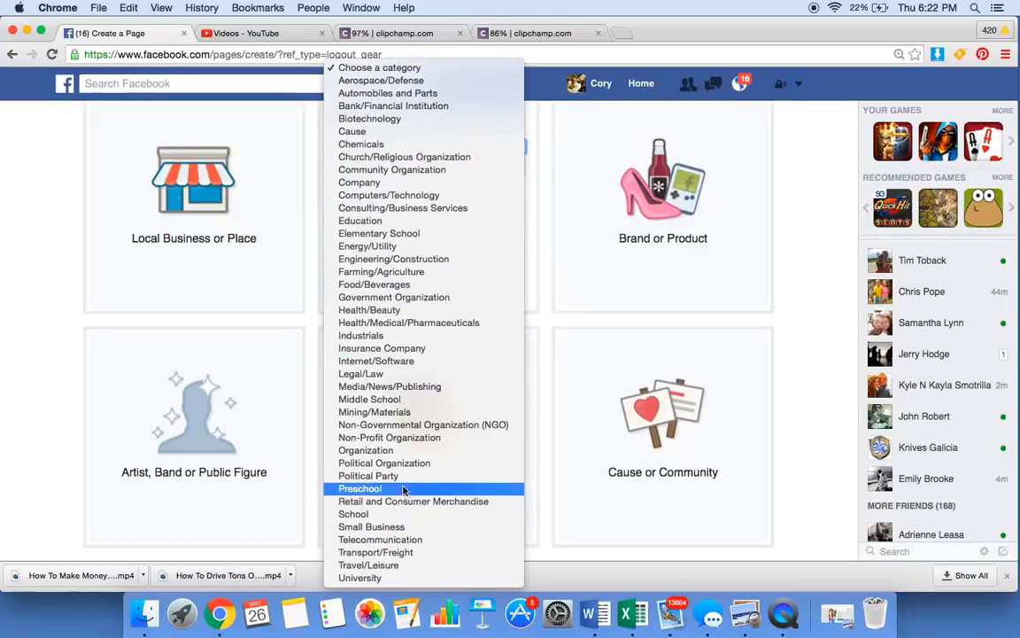
pyautogui.moveTo(390, 437)
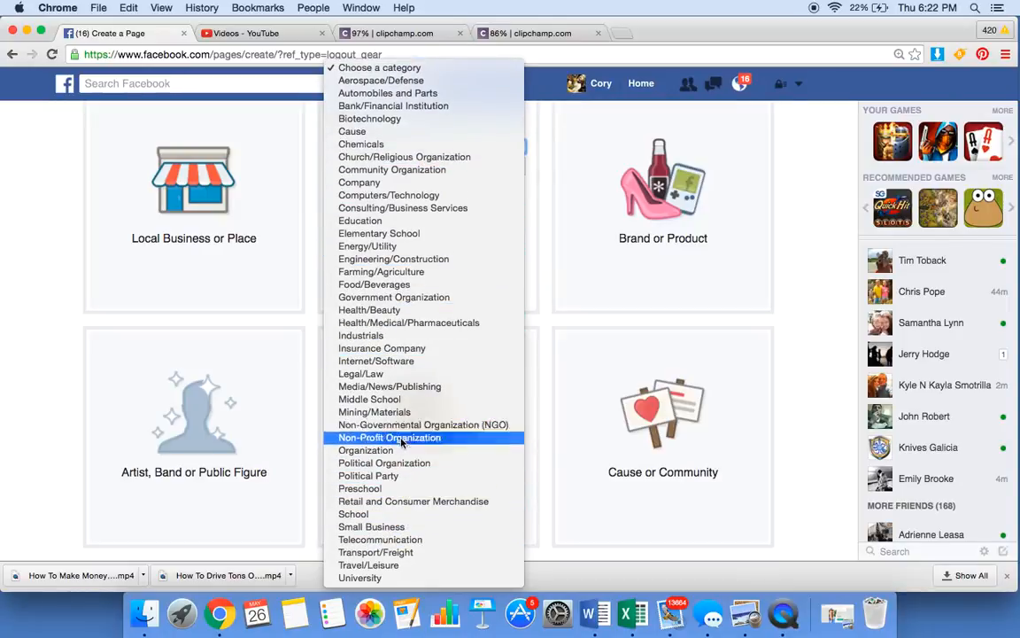
pyautogui.moveTo(425, 347)
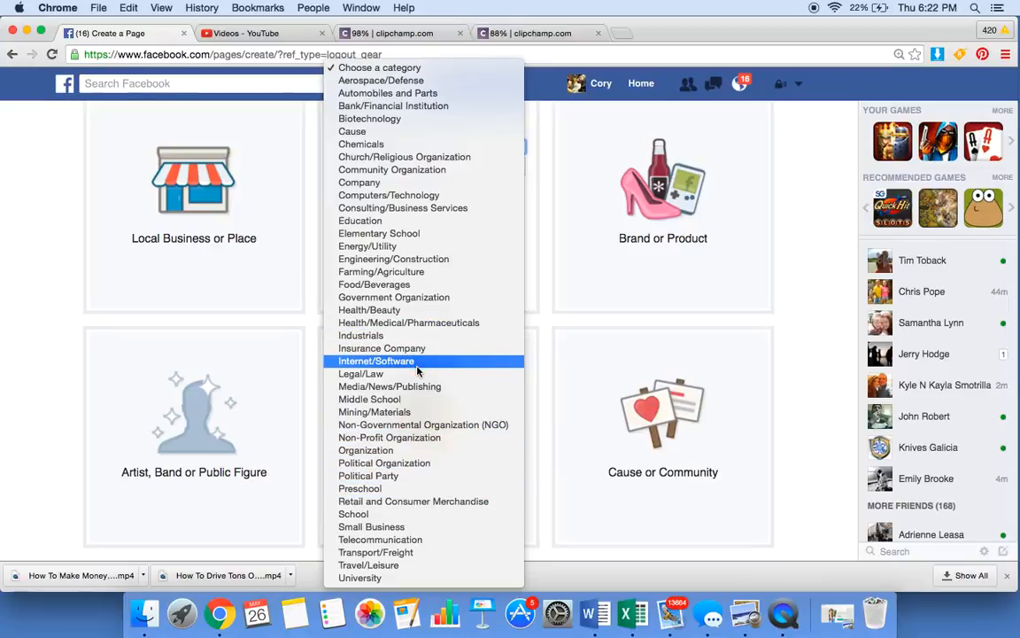
pyautogui.click(376, 361)
pyautogui.write('E')
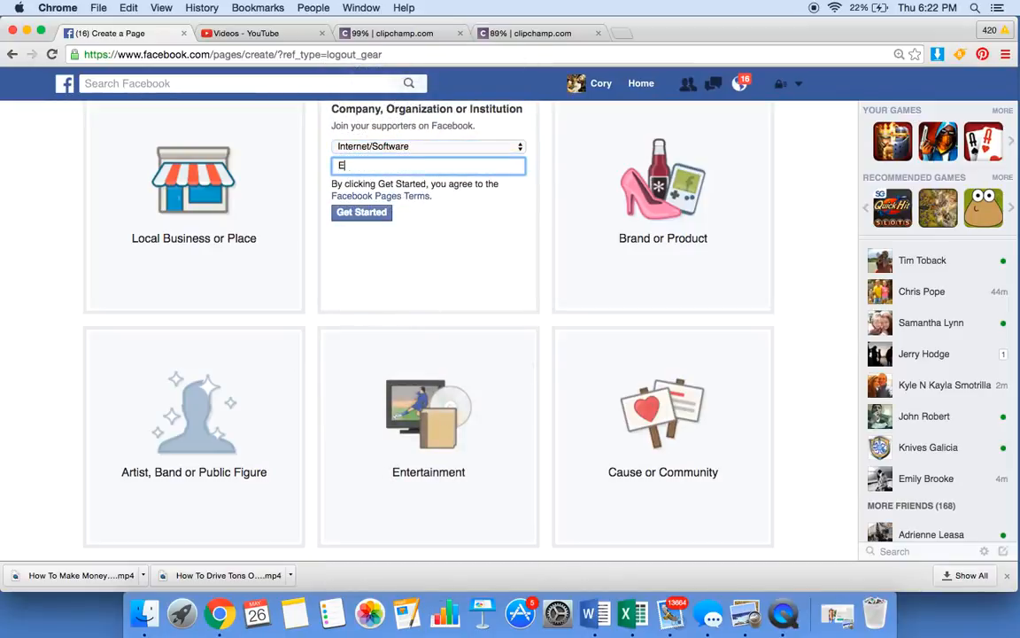
pyautogui.write('asy Online Revenue')
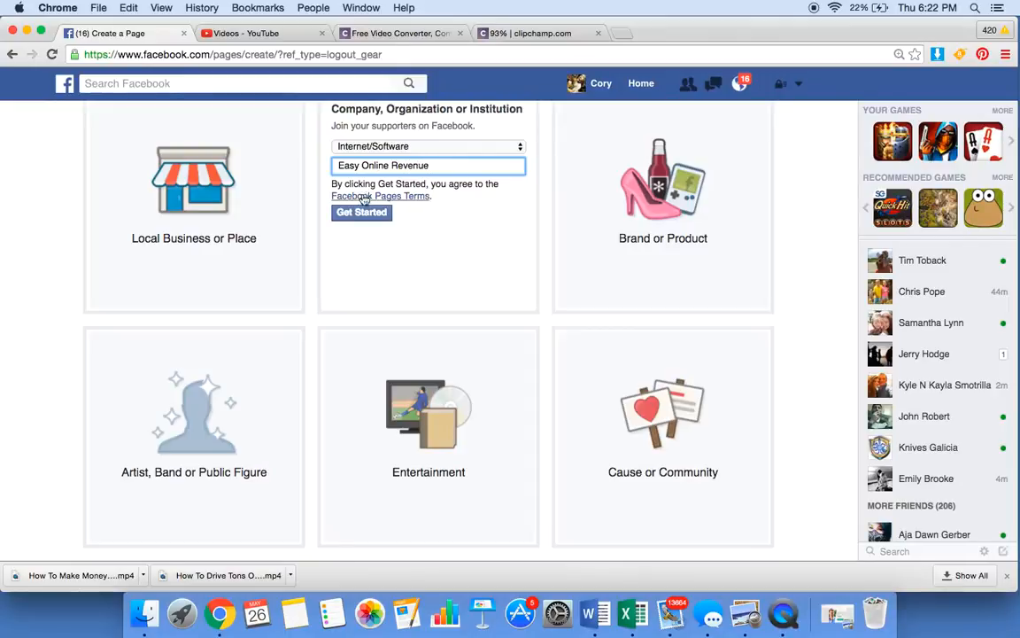
pyautogui.click(362, 213)
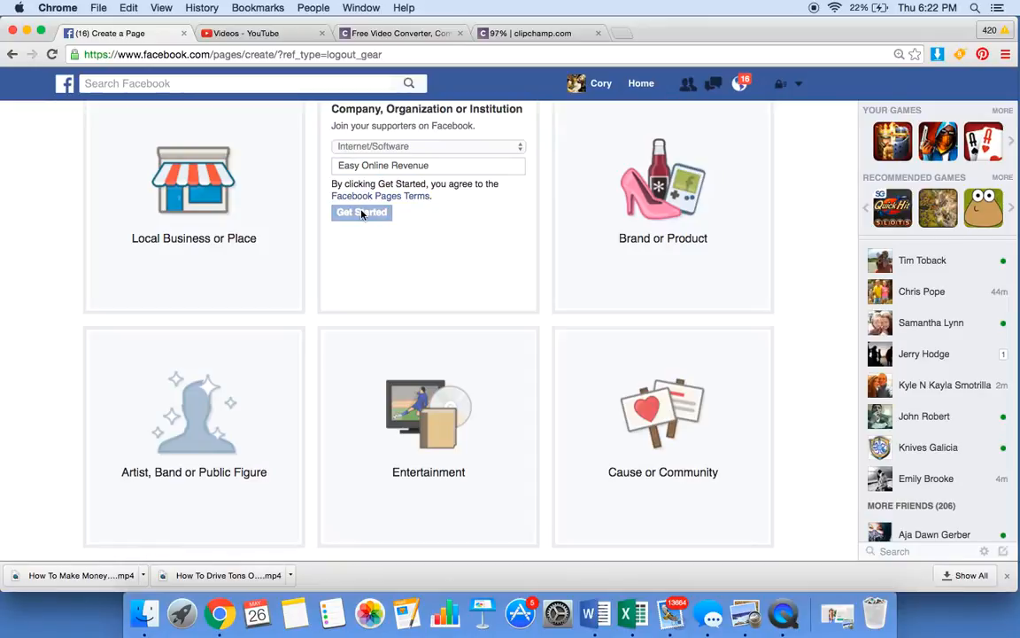
pyautogui.click(361, 213)
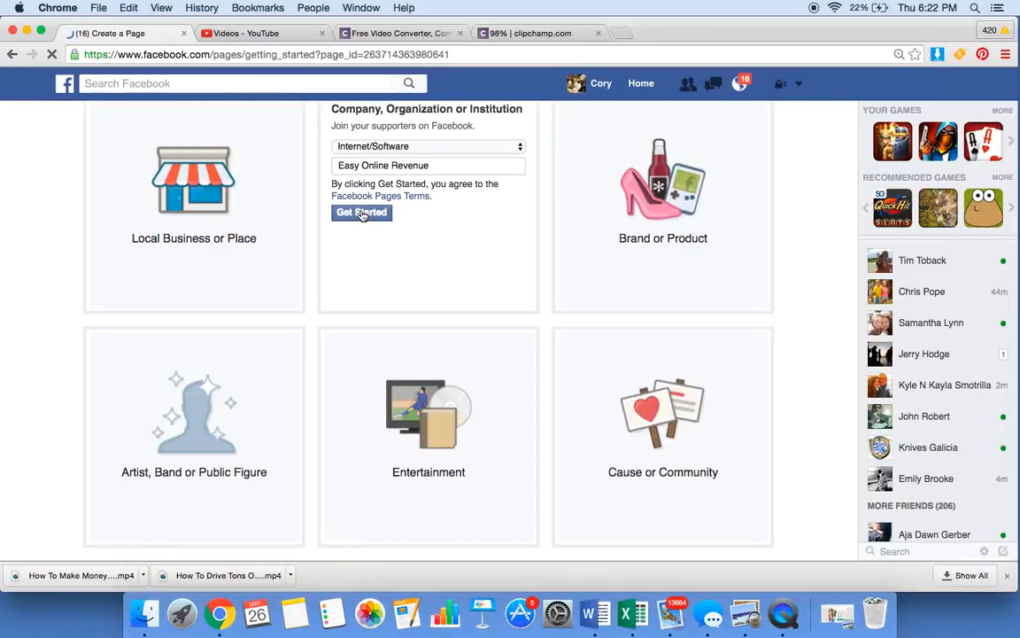
# Describe the page as a blog teaching people how to make money online from their own home.
pyautogui.click(361, 212)
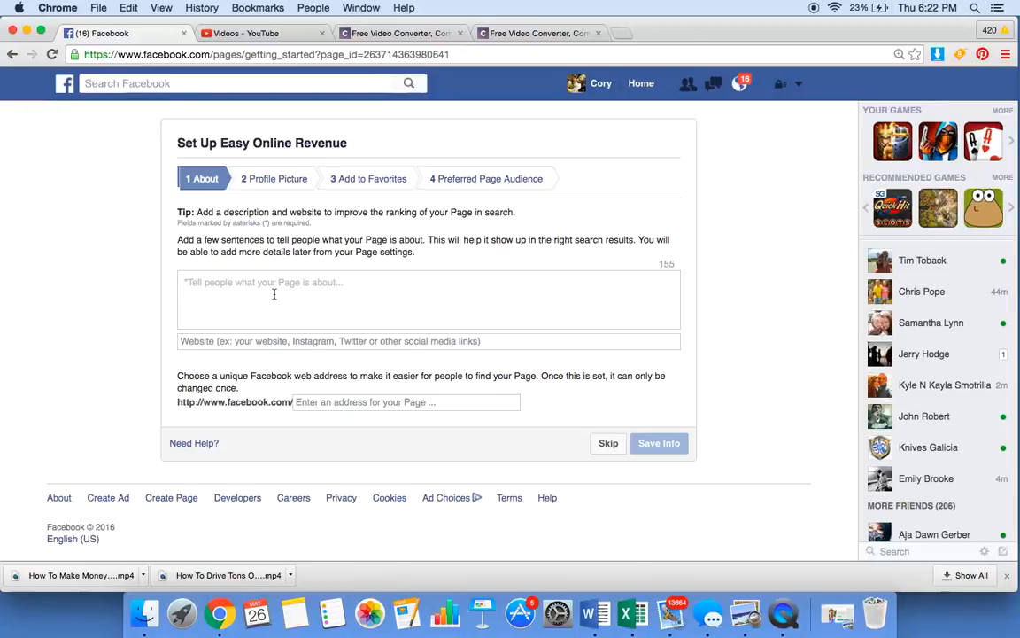
pyautogui.write('E')
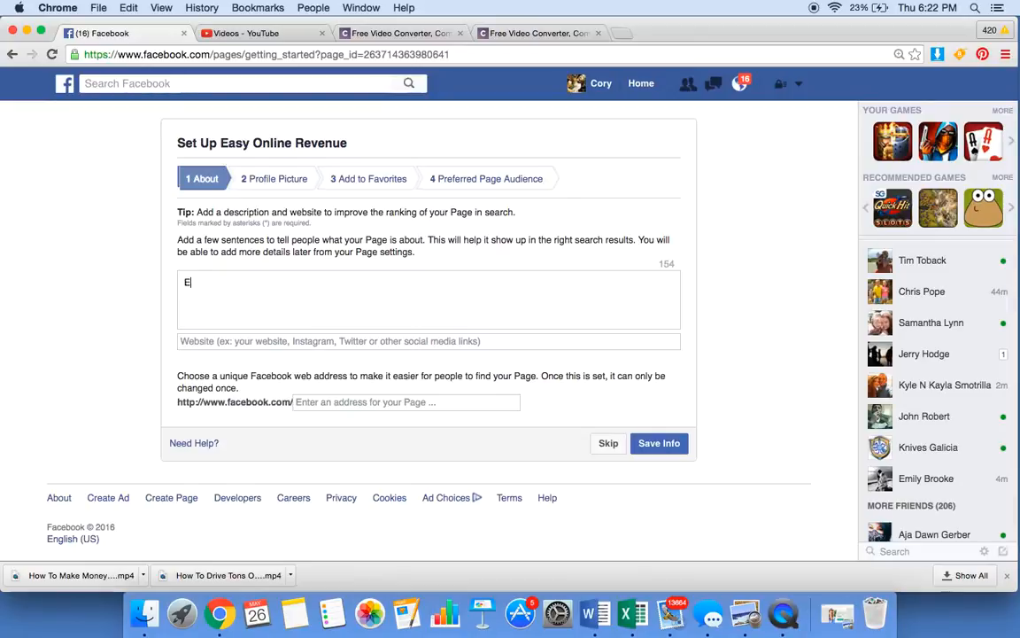
pyautogui.write('asy online revenue is a website/bl')
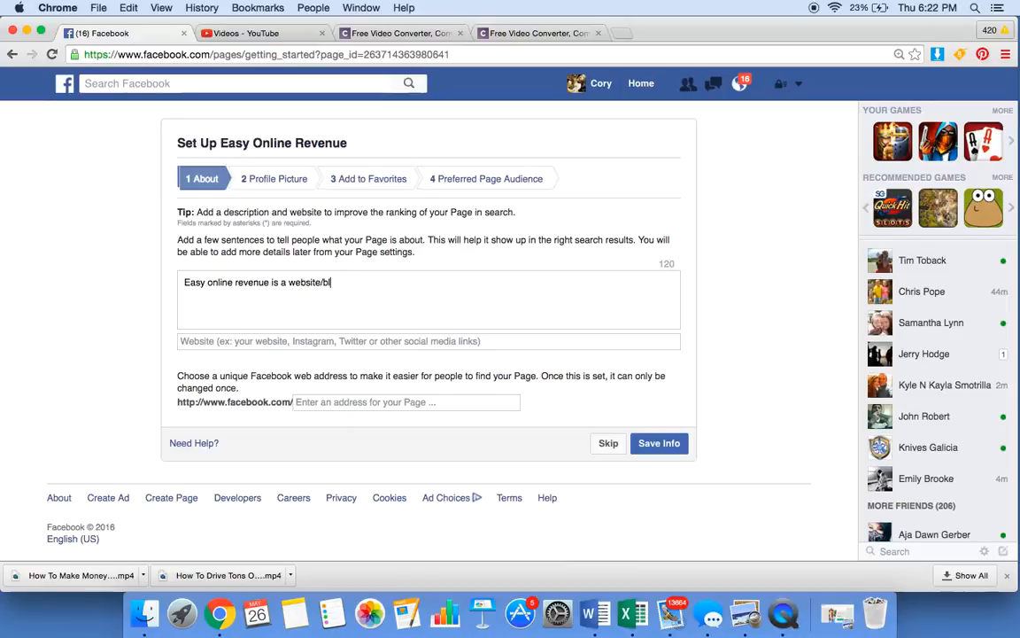
pyautogui.write('og')
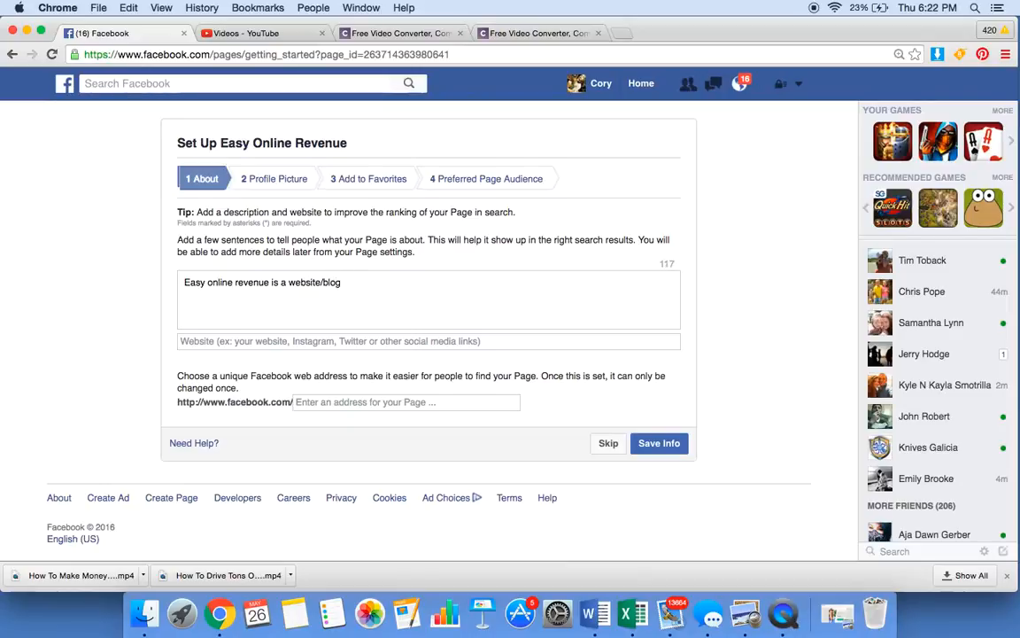
pyautogui.write('teaching')
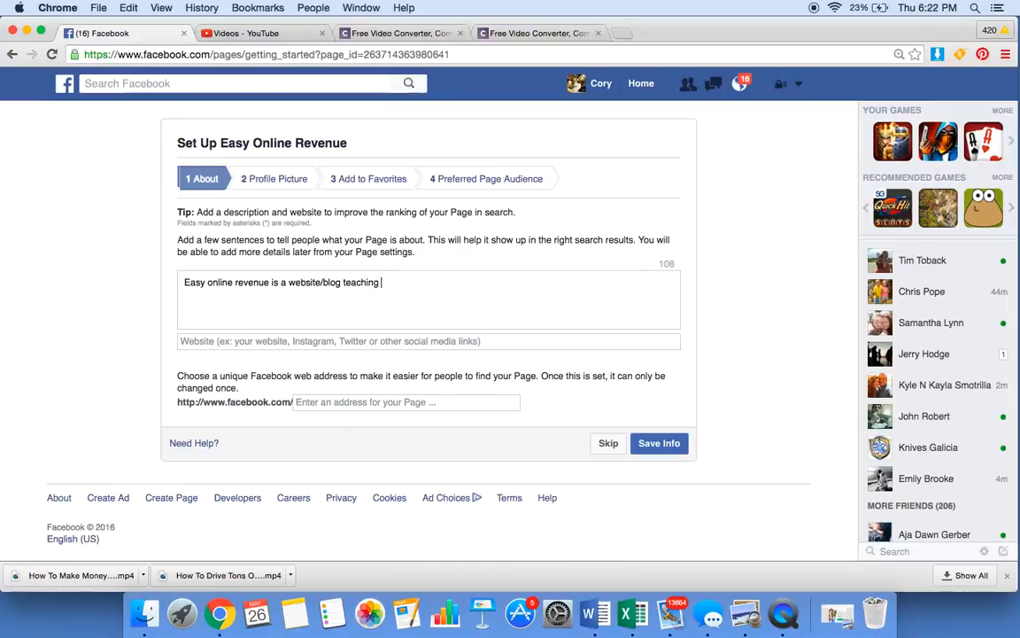
pyautogui.write('people how to make money online at the comfort of')
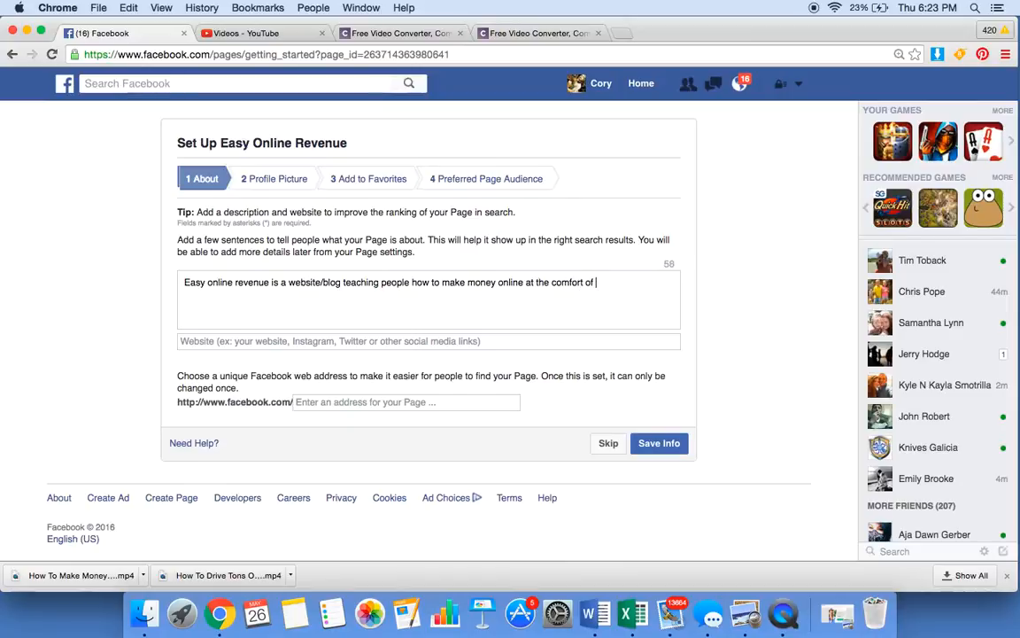
pyautogui.write('their own home.')
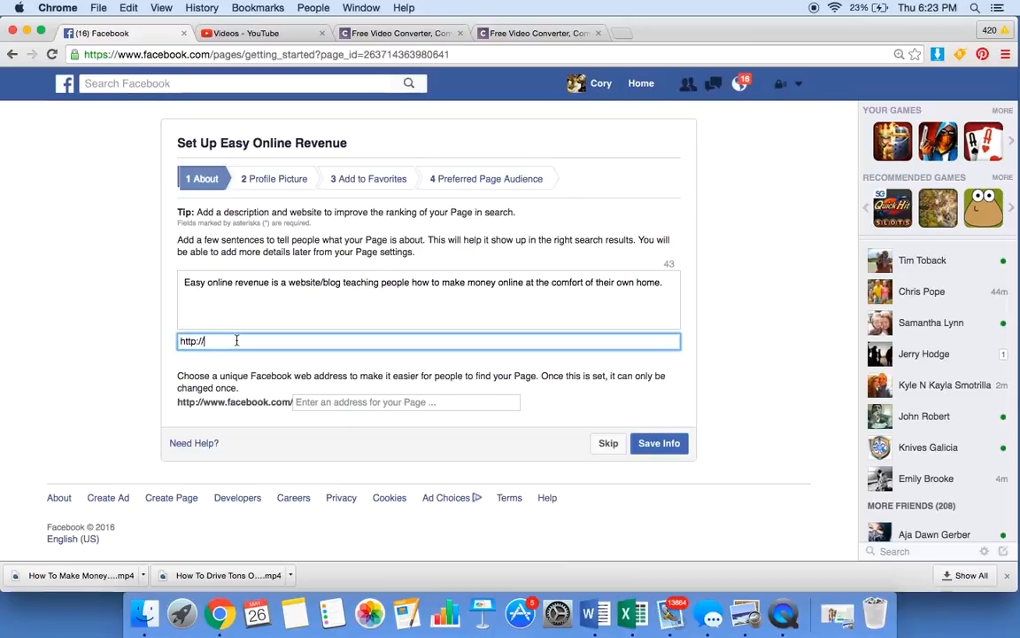
# Link easyonlinerevenue.com, claim the easyonlinerevenue page address and save the About info.
pyautogui.write('easyo')
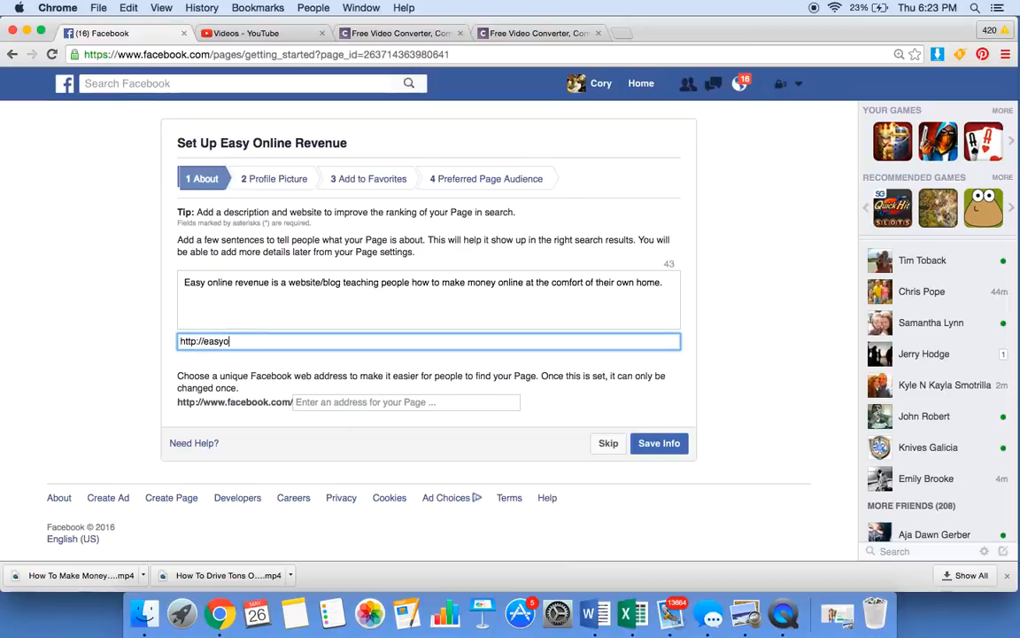
pyautogui.write('nlinerevenu')
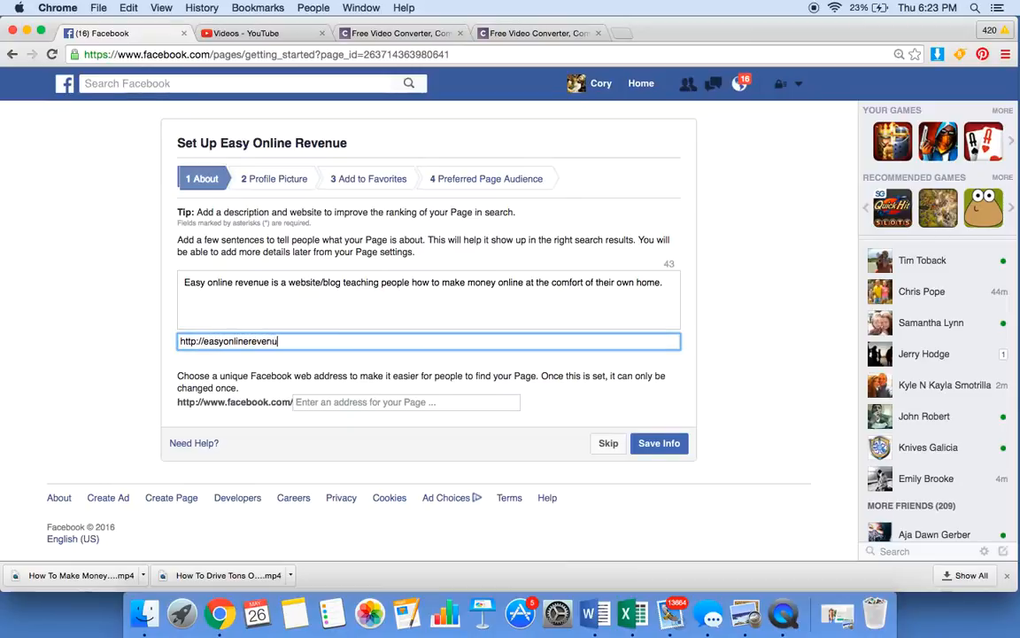
pyautogui.write('e.com')
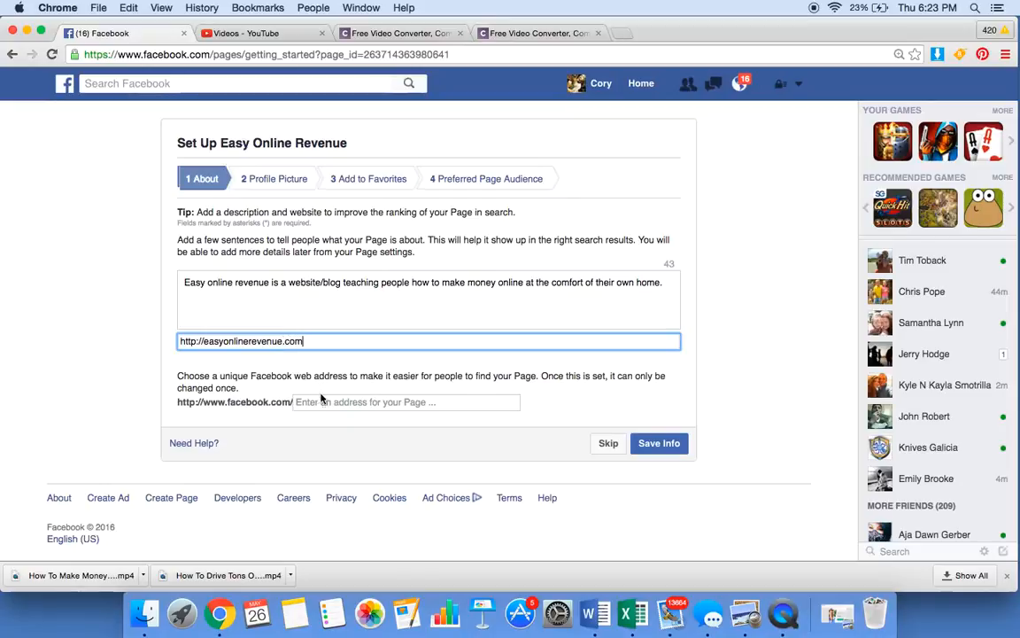
pyautogui.click(404, 400)
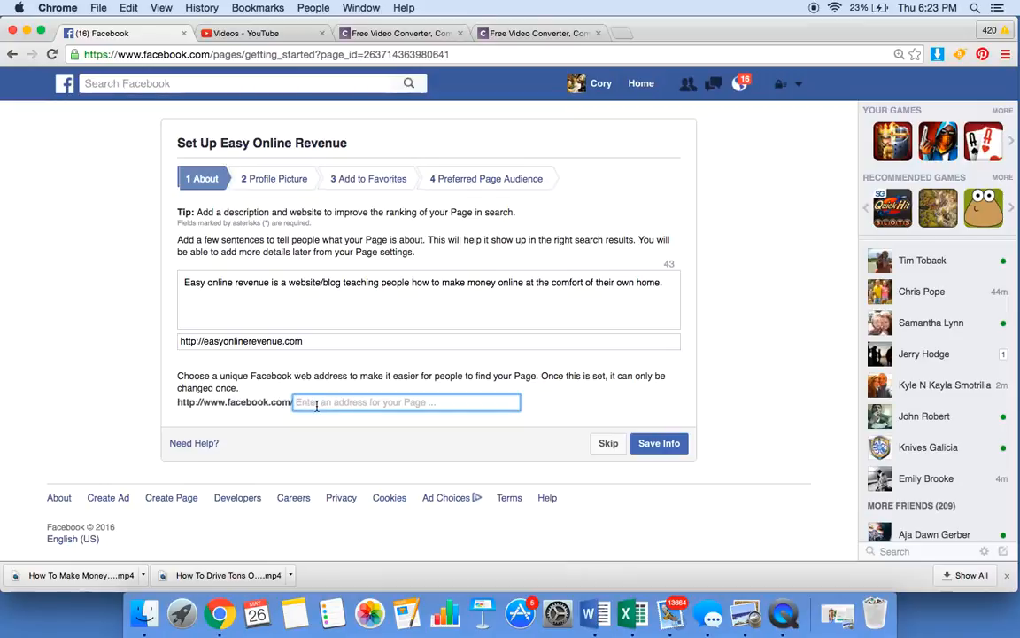
pyautogui.write('easyonlinerevenue')
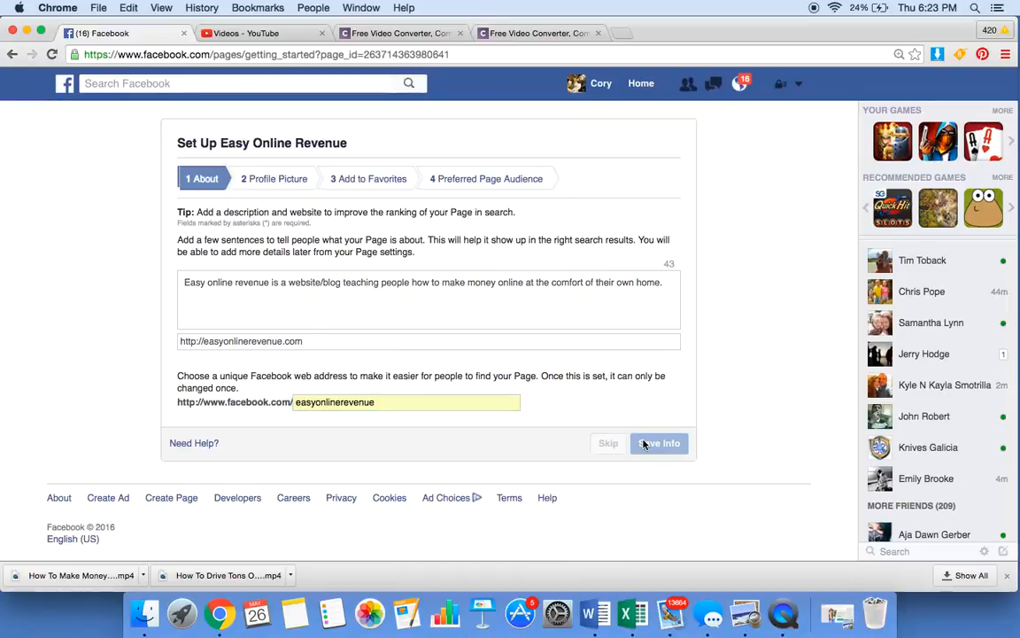
pyautogui.click(659, 443)
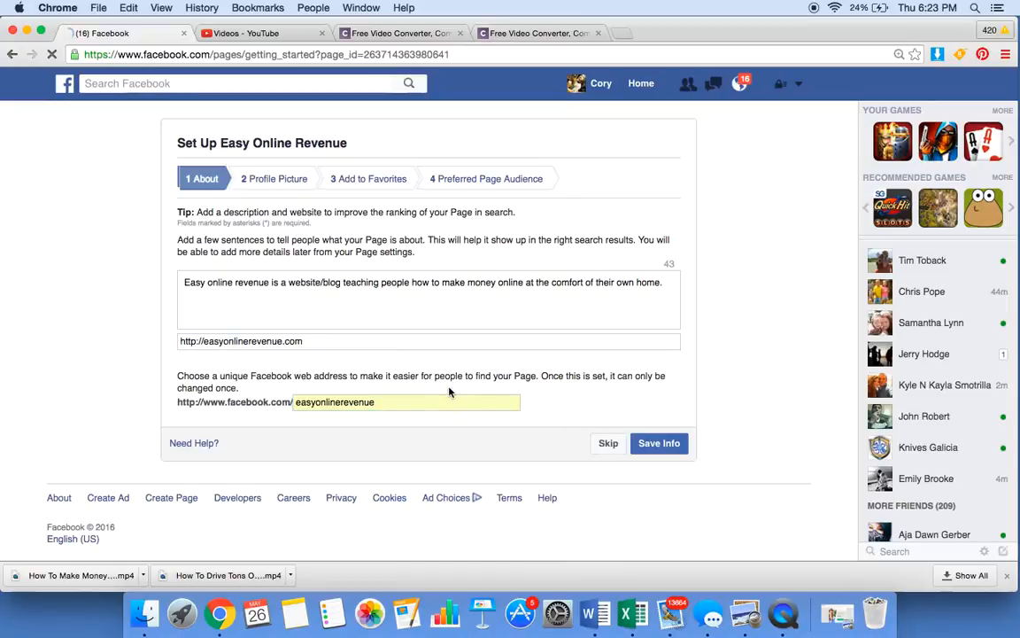
# Upload 'easy online rev logo.jpg' from Documents as the page's profile picture.
pyautogui.click(659, 443)
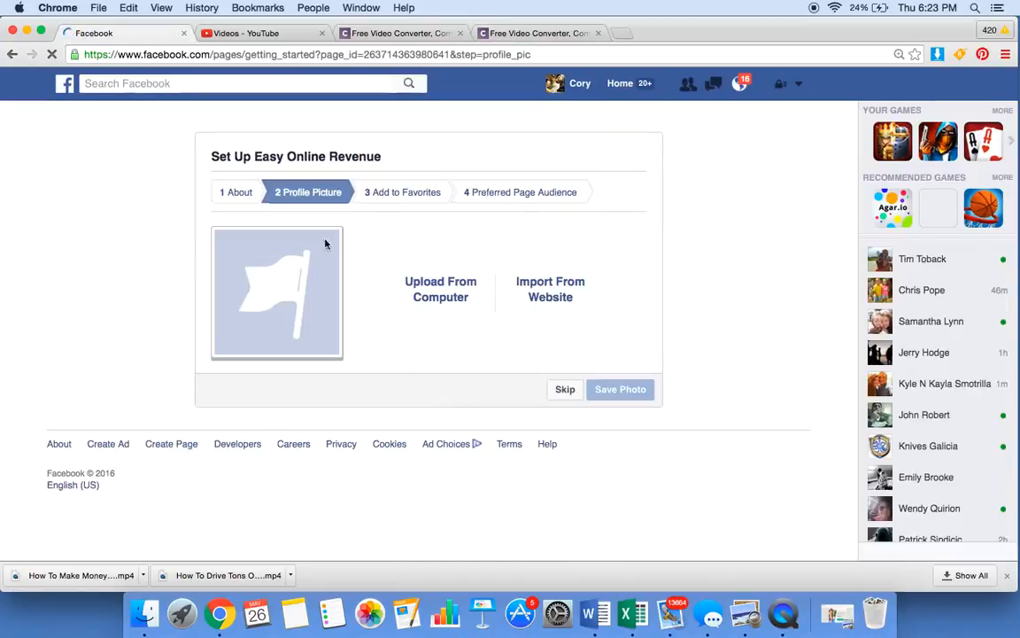
pyautogui.click(740, 83)
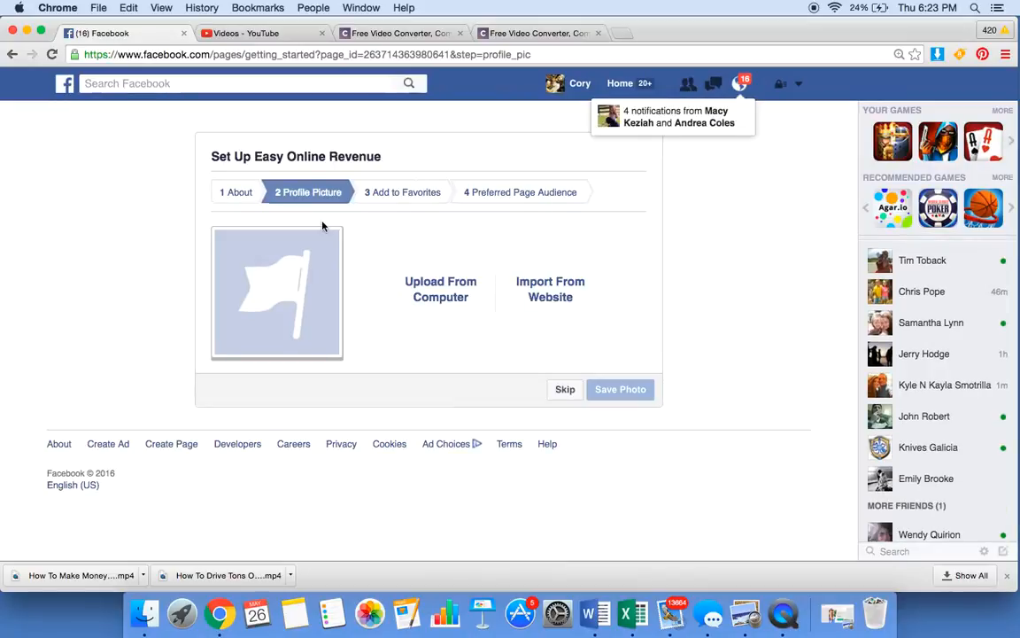
pyautogui.moveTo(439, 289)
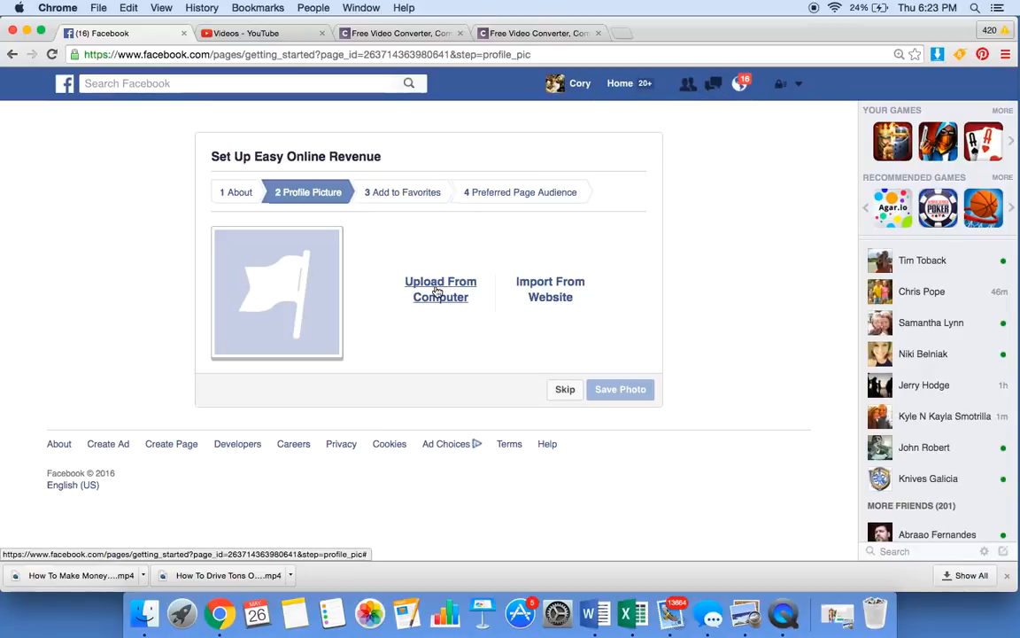
pyautogui.click(439, 289)
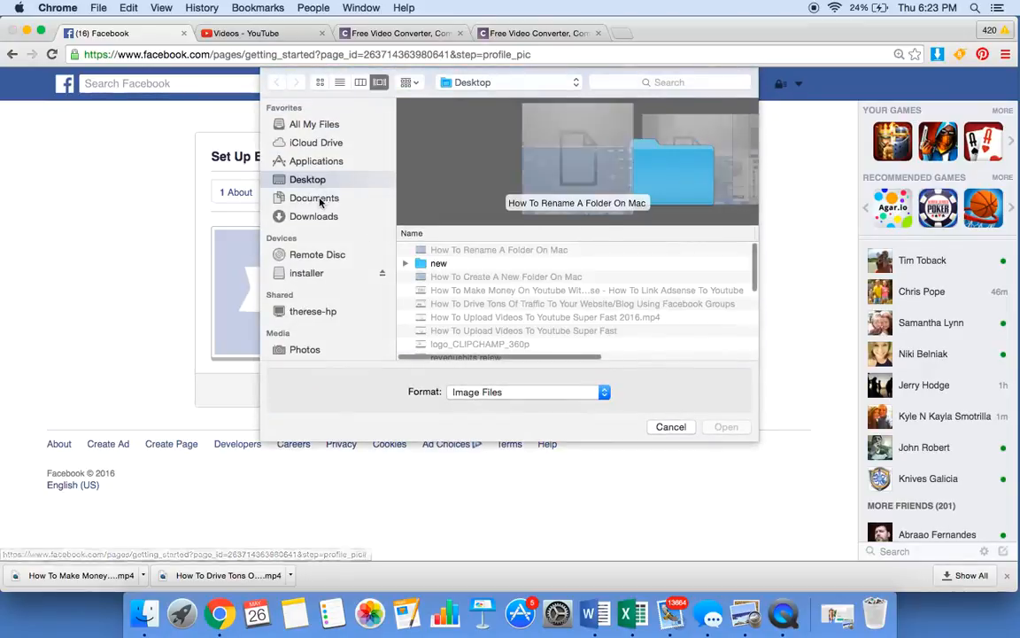
pyautogui.click(315, 198)
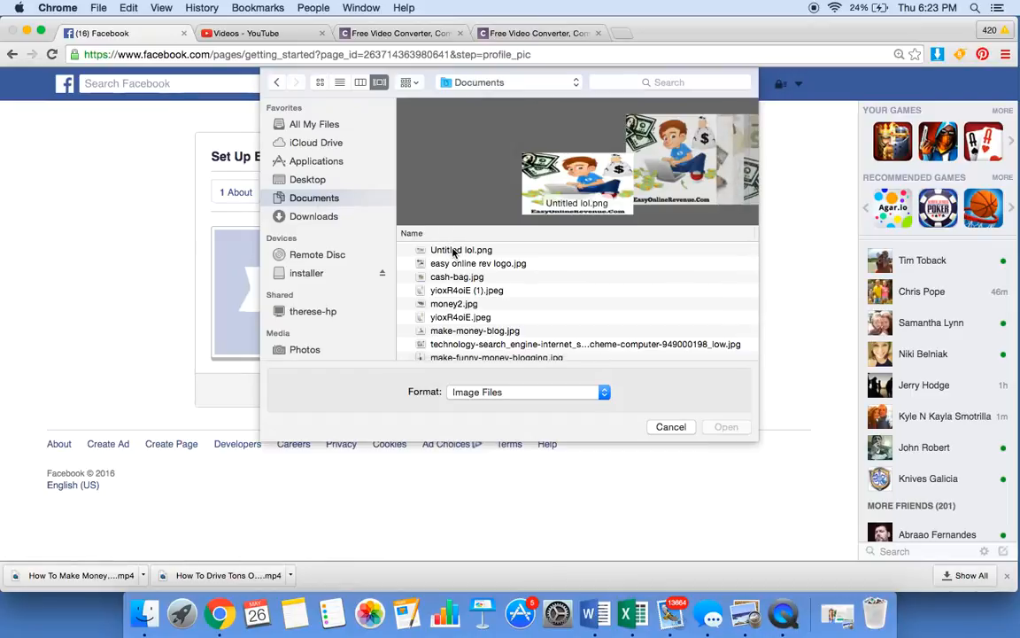
pyautogui.click(461, 250)
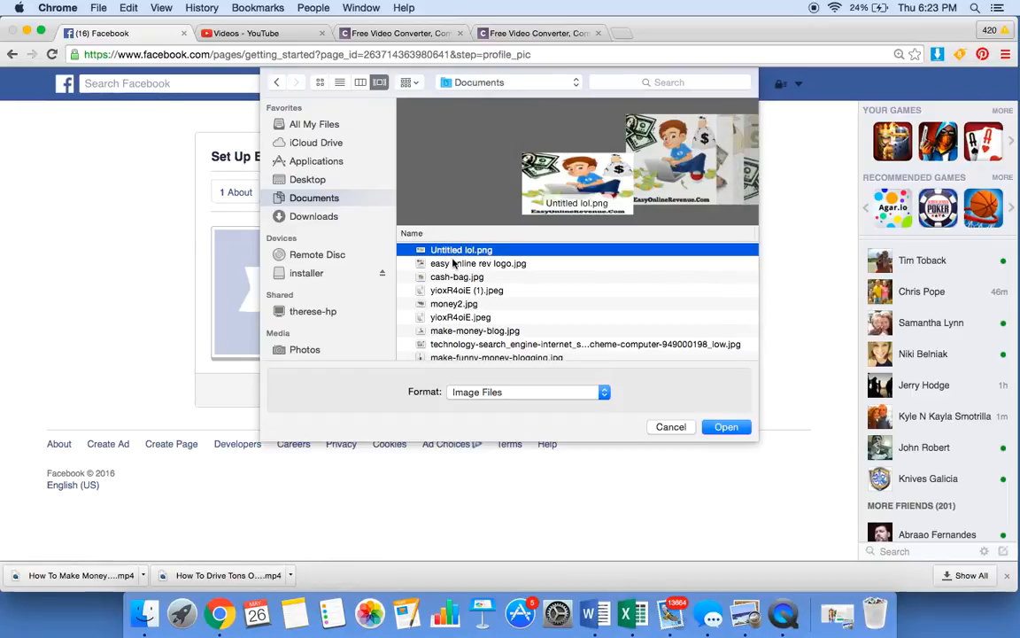
pyautogui.click(478, 262)
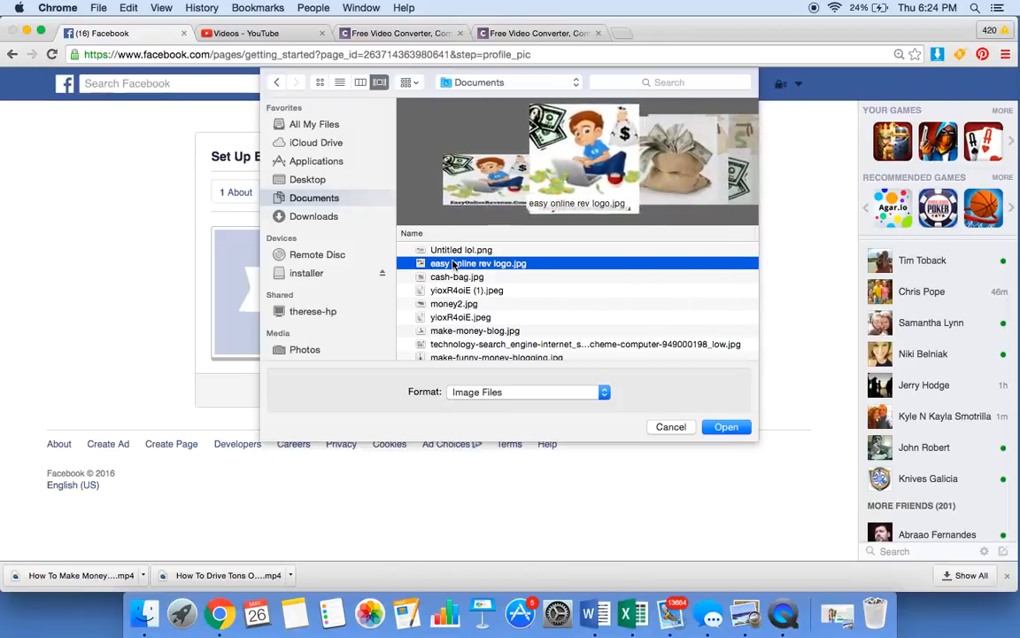
pyautogui.click(726, 427)
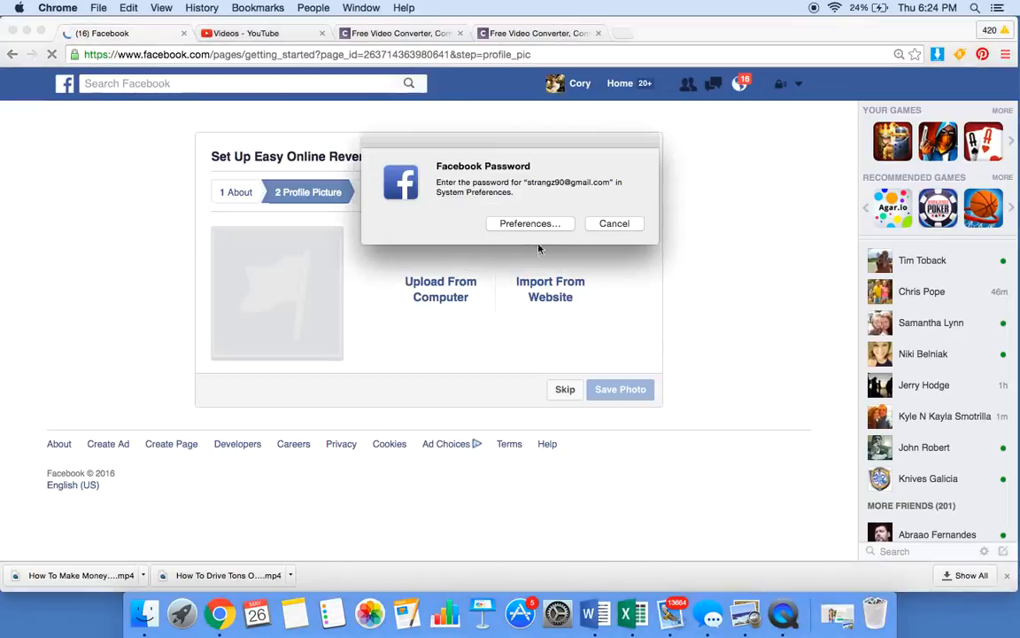
pyautogui.click(613, 223)
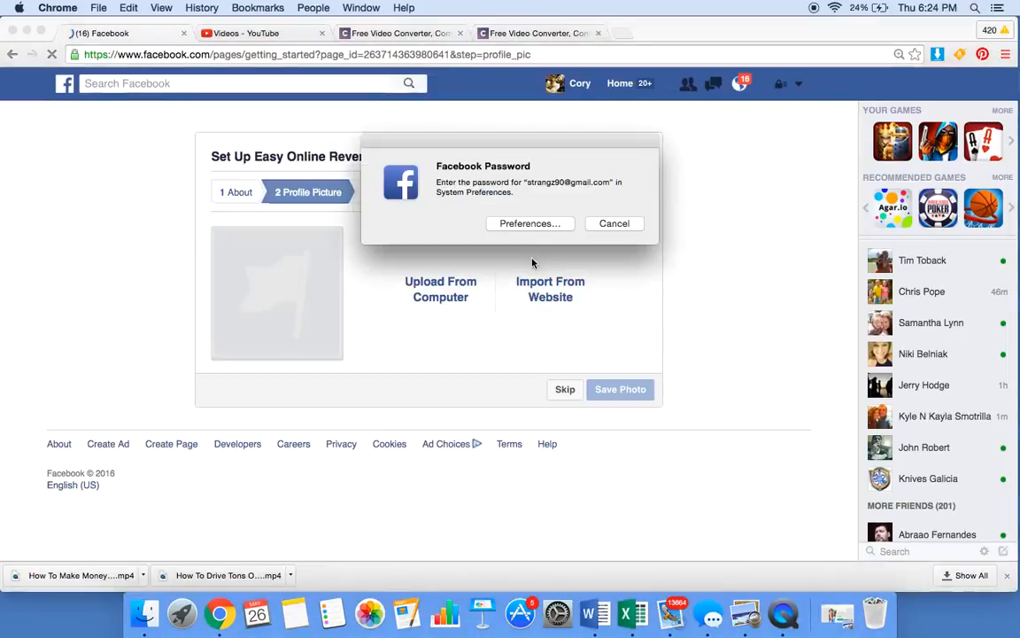
pyautogui.moveTo(439, 289)
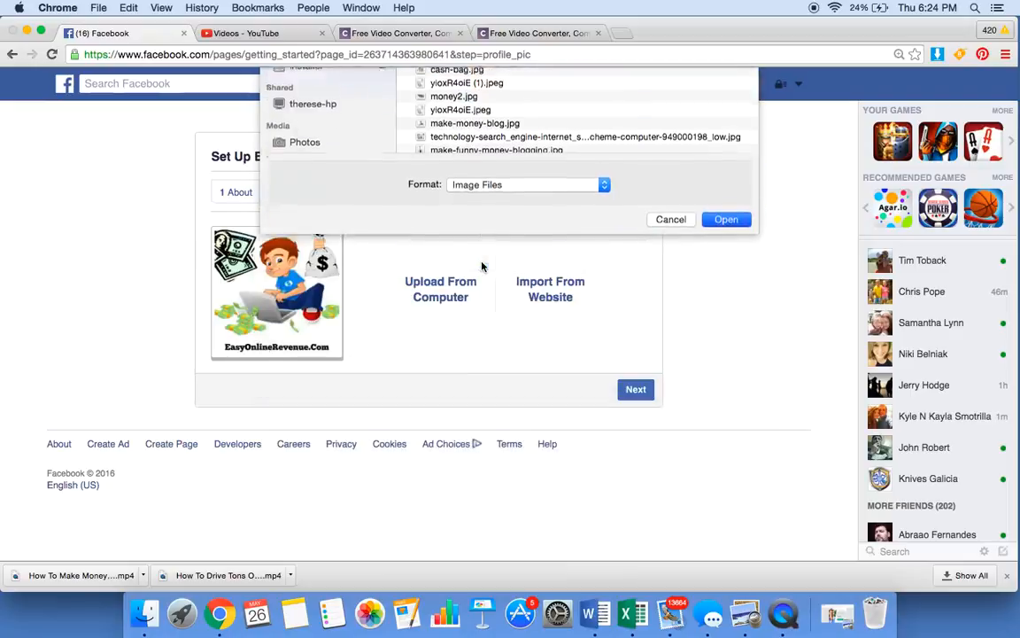
pyautogui.click(670, 220)
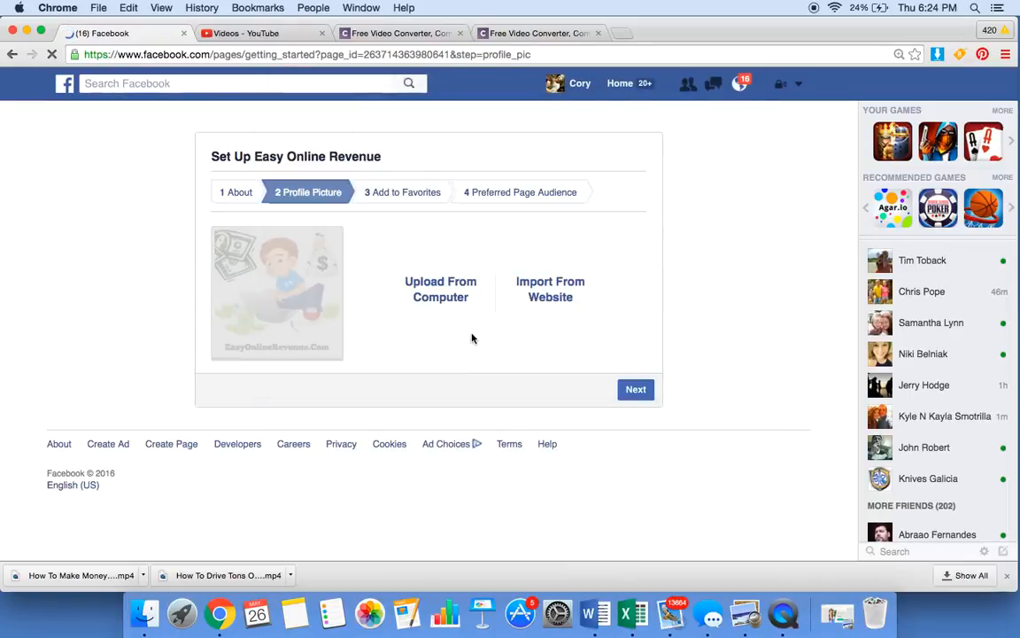
pyautogui.moveTo(588, 372)
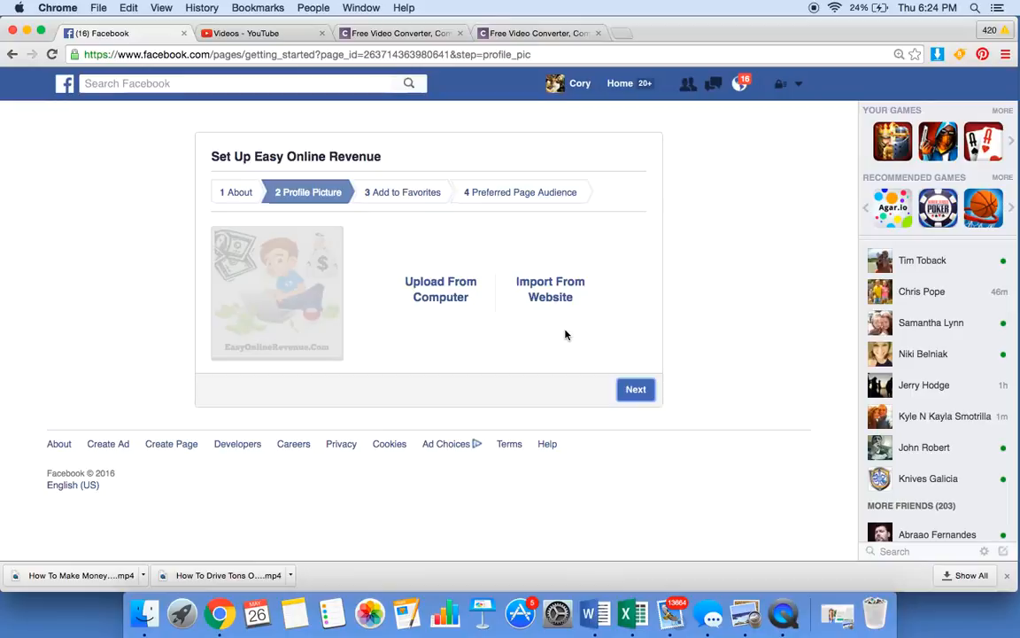
pyautogui.moveTo(570, 337)
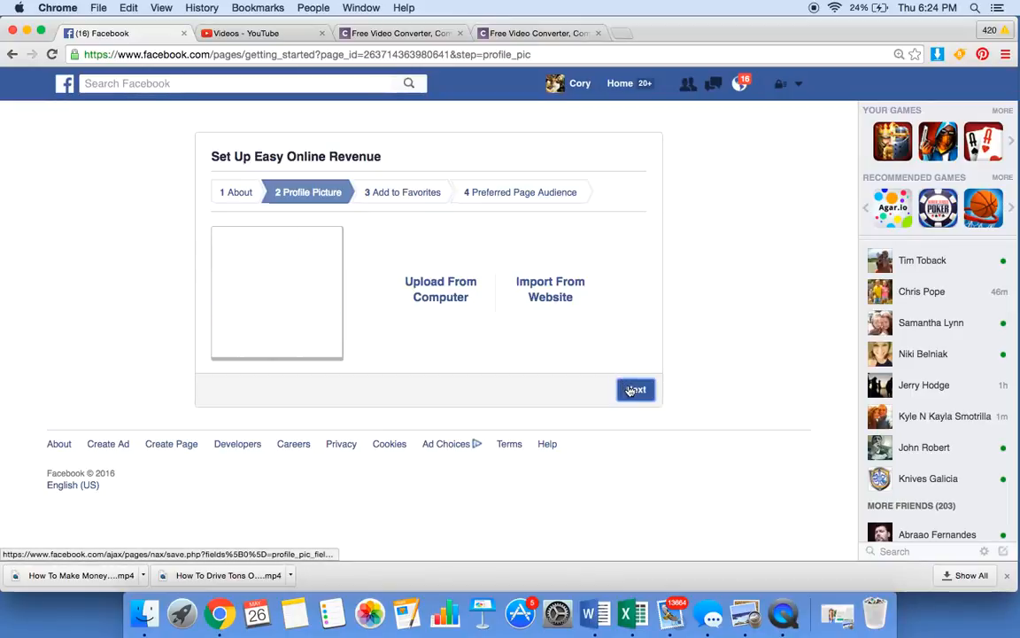
# Accept the profile picture and skip Add to Favorites to reach Preferred Page Audience.
pyautogui.click(635, 390)
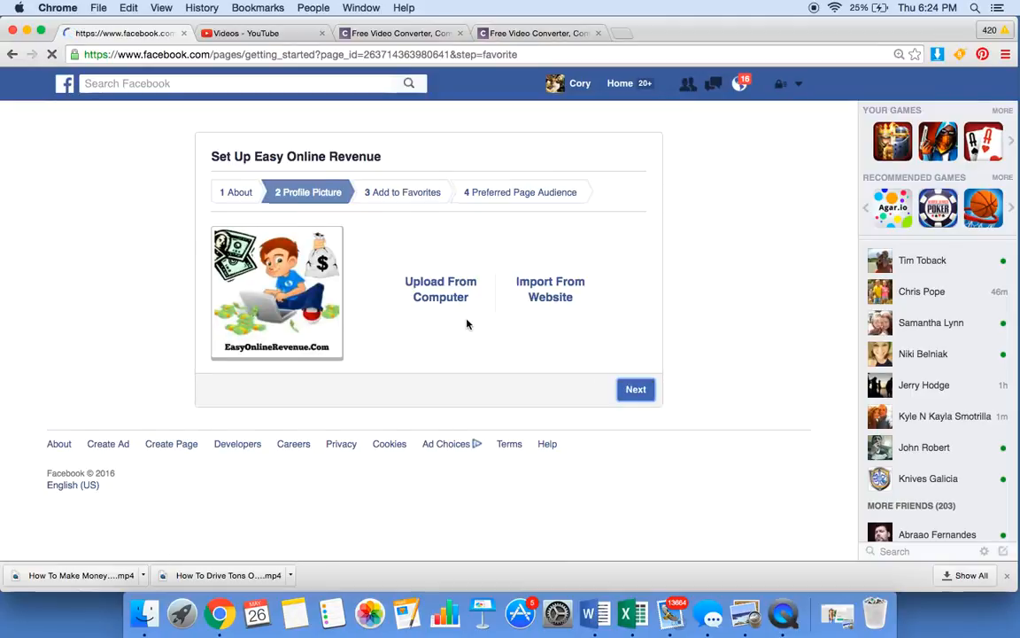
pyautogui.click(635, 390)
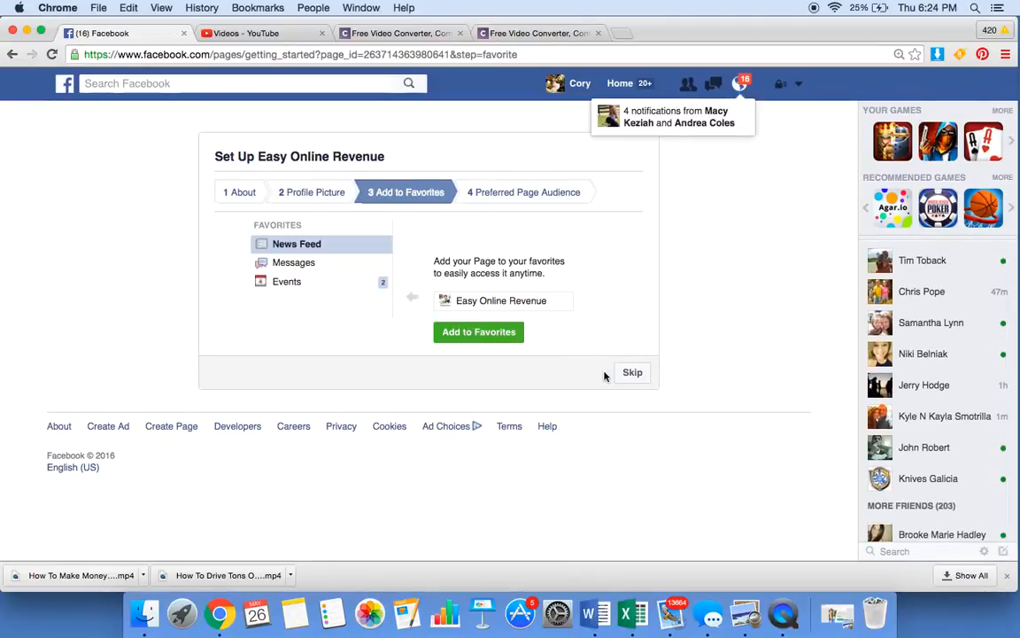
pyautogui.click(633, 372)
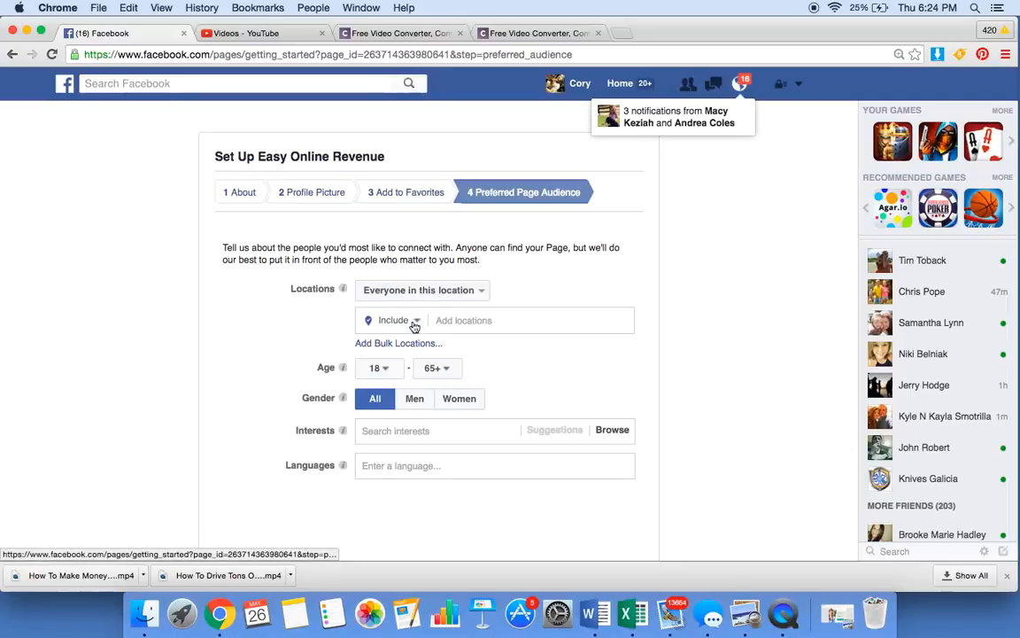
# Target the audience to the United States with a minimum age of 13.
pyautogui.click(492, 319)
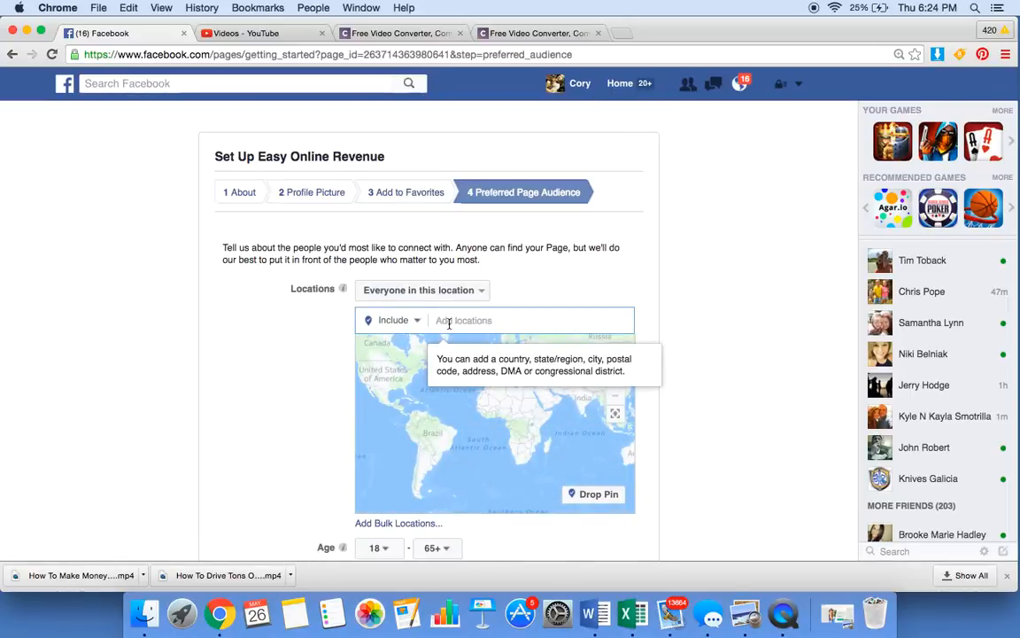
pyautogui.write('a')
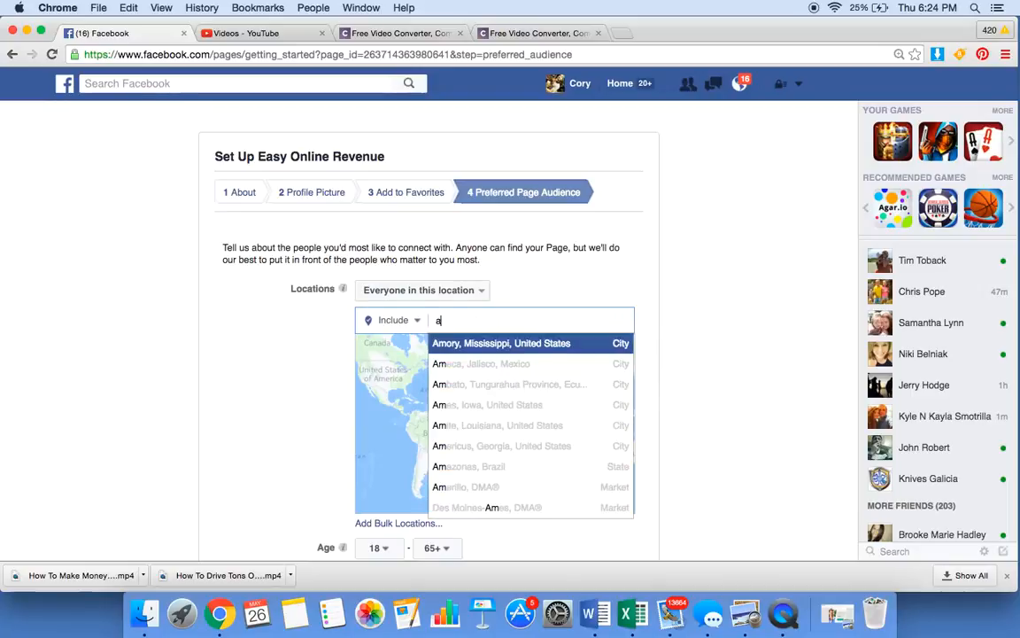
pyautogui.write('u')
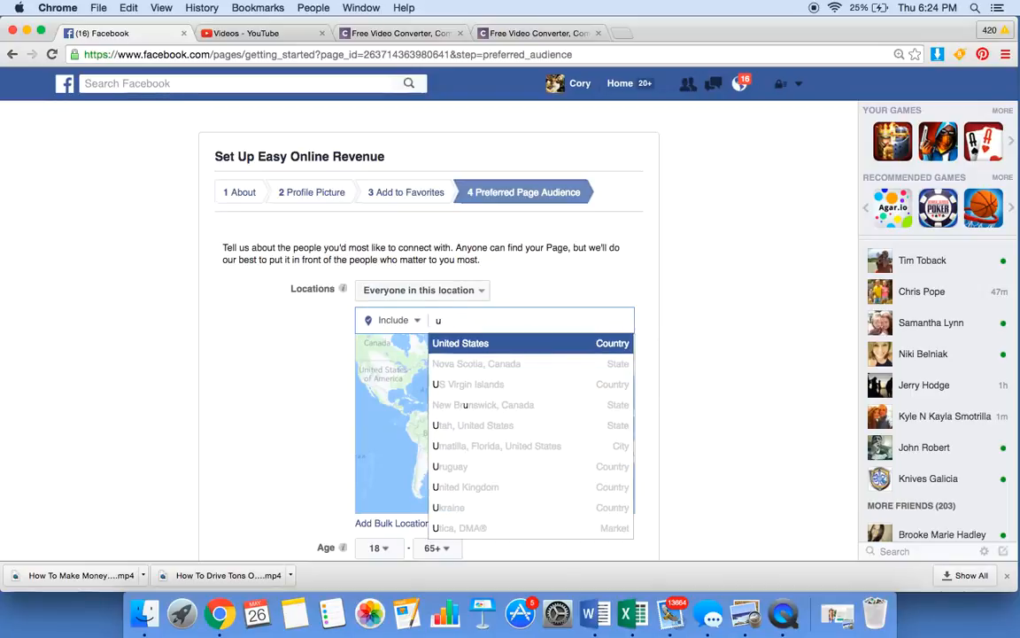
pyautogui.click(460, 343)
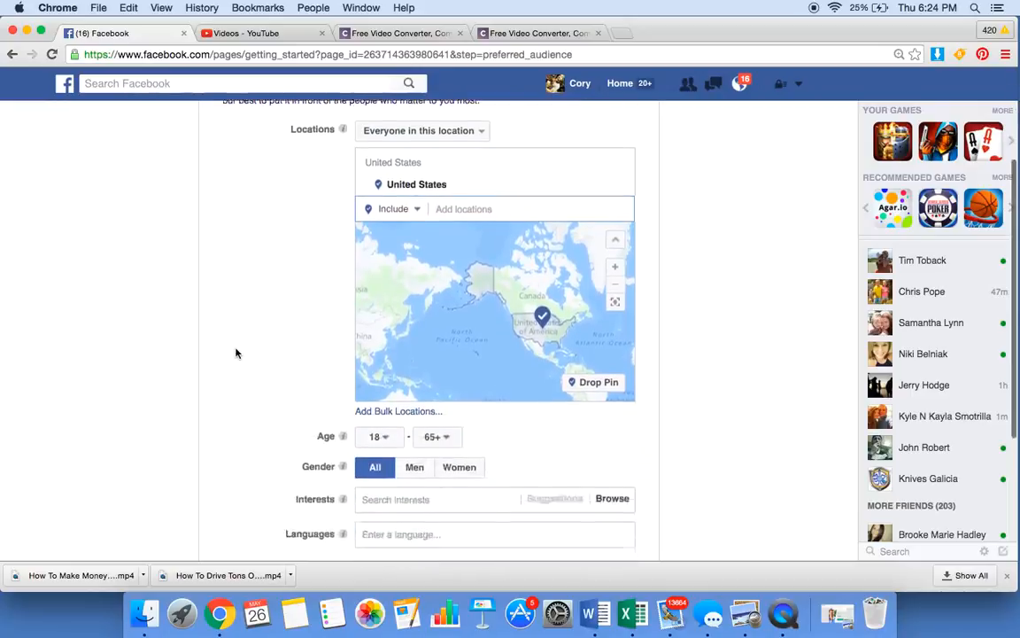
pyautogui.scroll(-3)
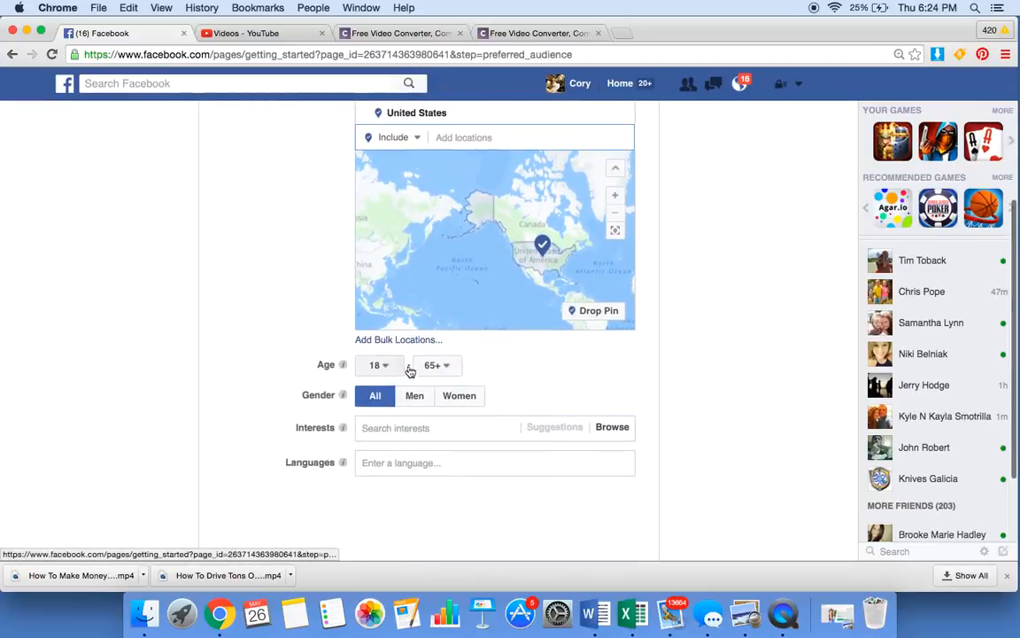
pyautogui.click(379, 365)
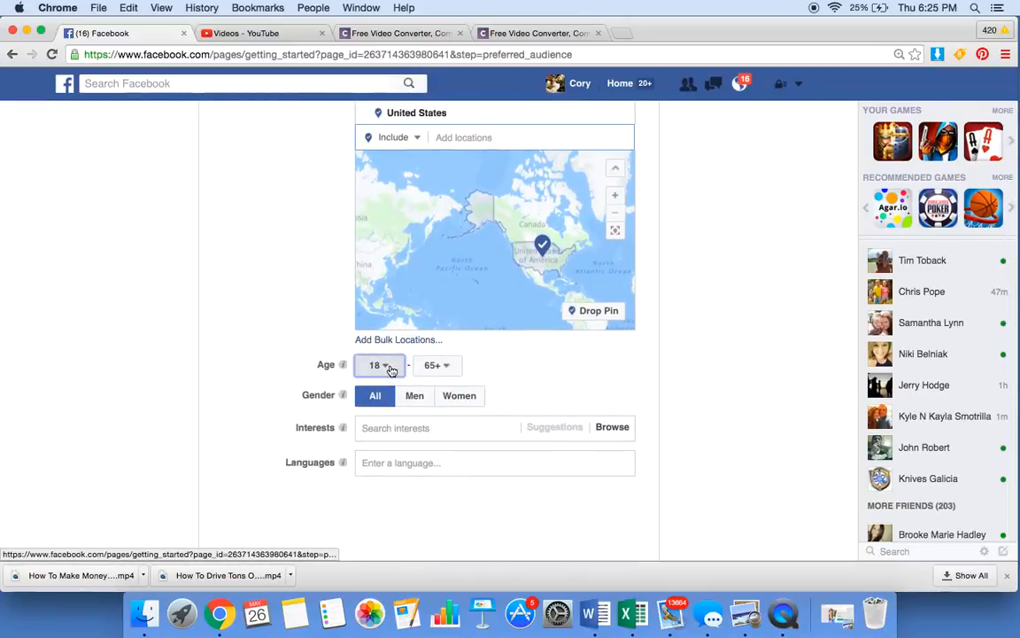
pyautogui.click(379, 365)
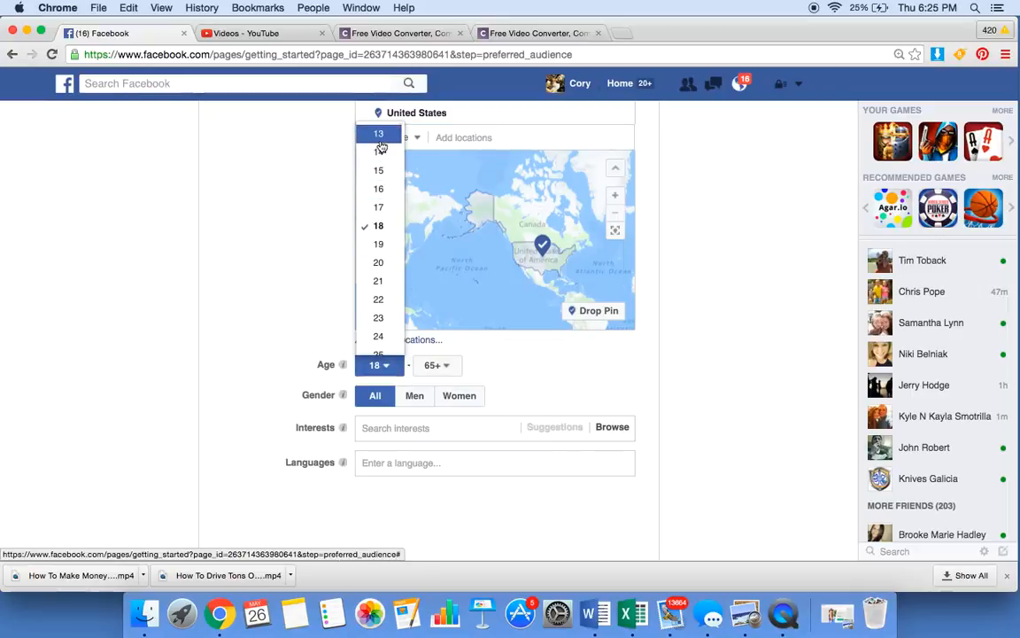
pyautogui.click(379, 133)
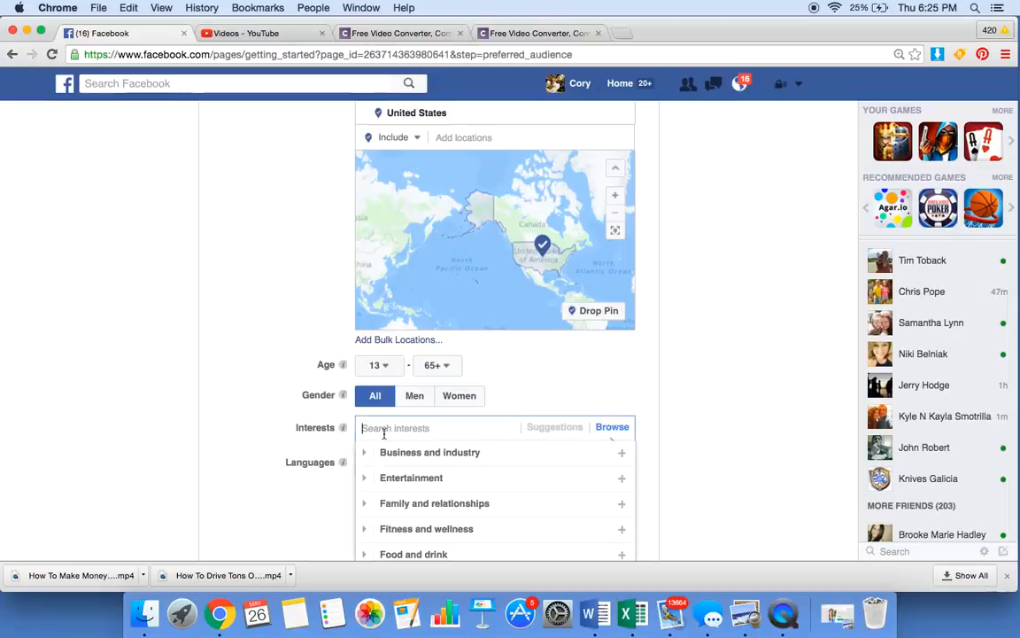
# Add 'All Make Money Online' and 'ebooks' as audience interests and save the page.
pyautogui.write('making money online')
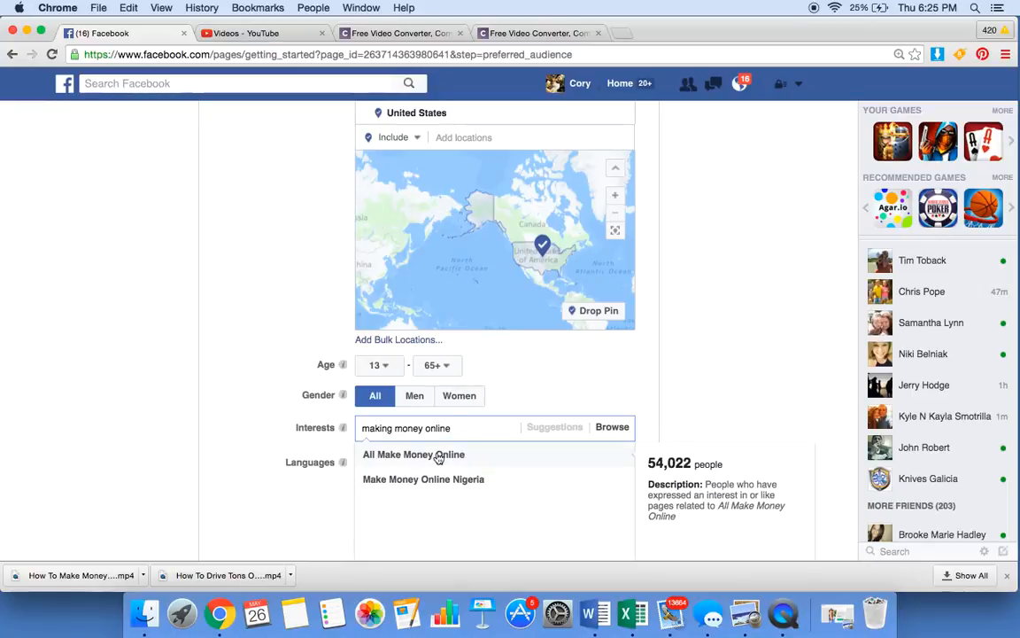
pyautogui.click(415, 453)
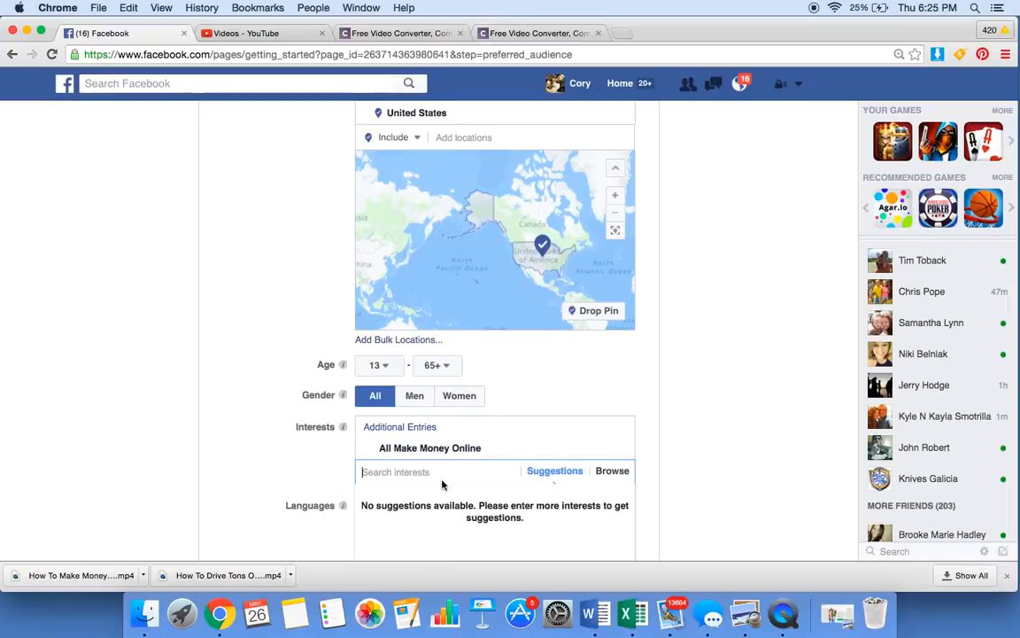
pyautogui.scroll(-3)
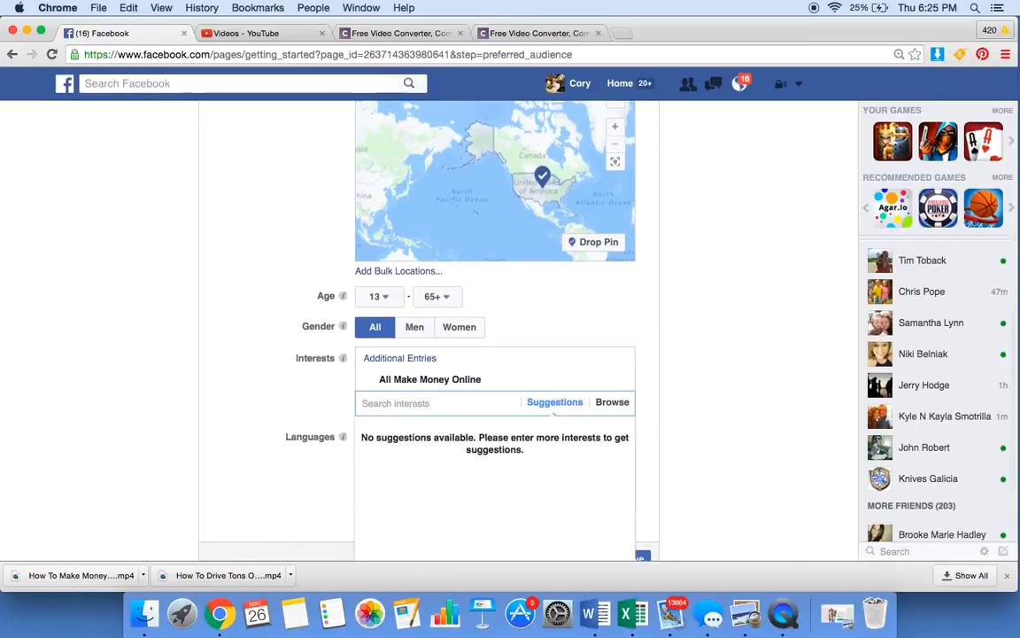
pyautogui.write('ebooks')
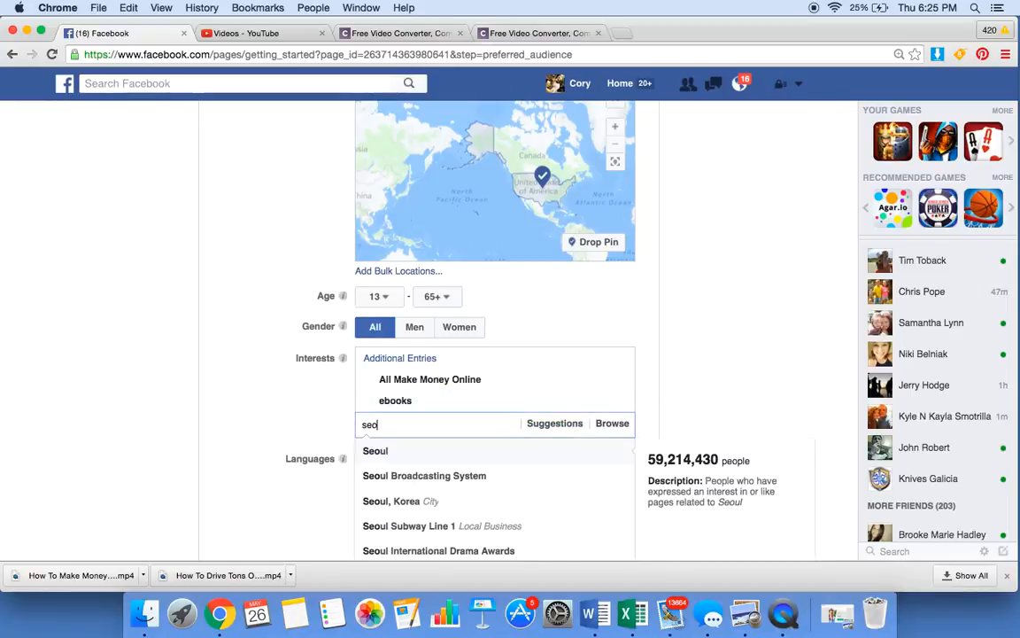
pyautogui.click(376, 450)
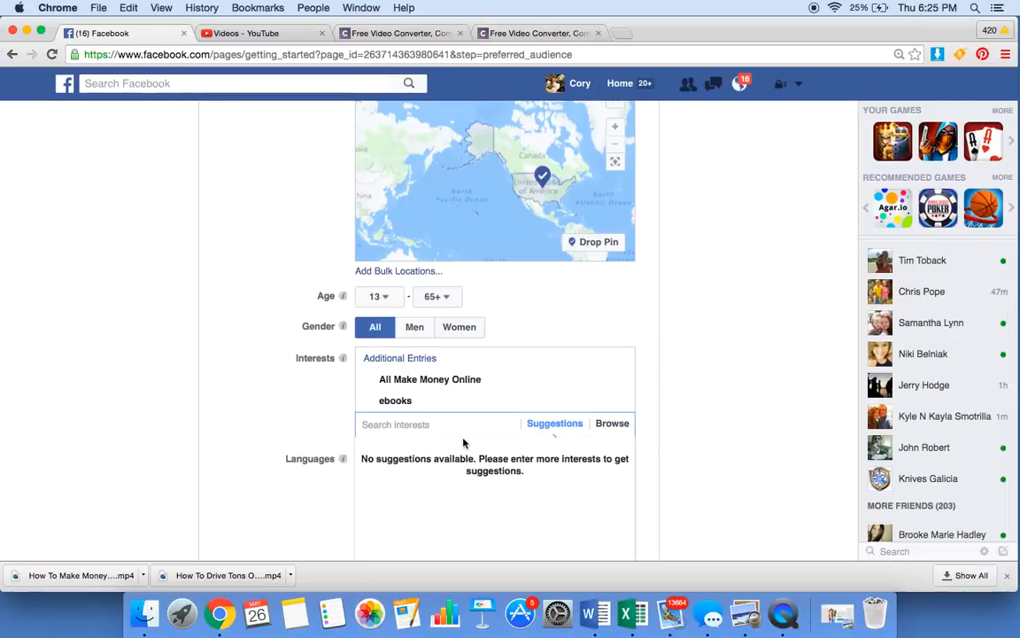
pyautogui.write('SE')
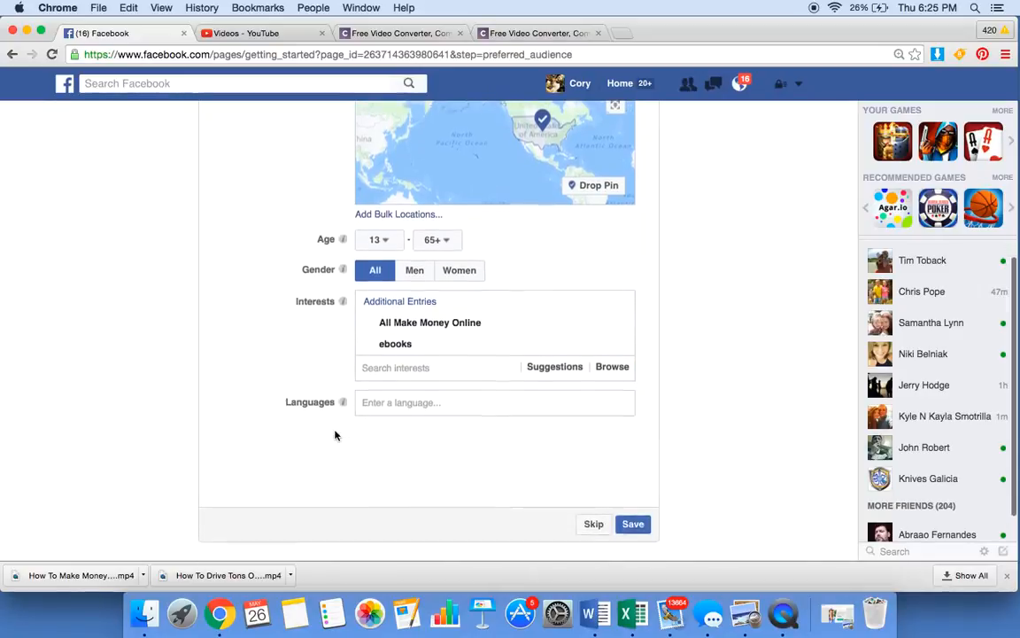
pyautogui.write('en')
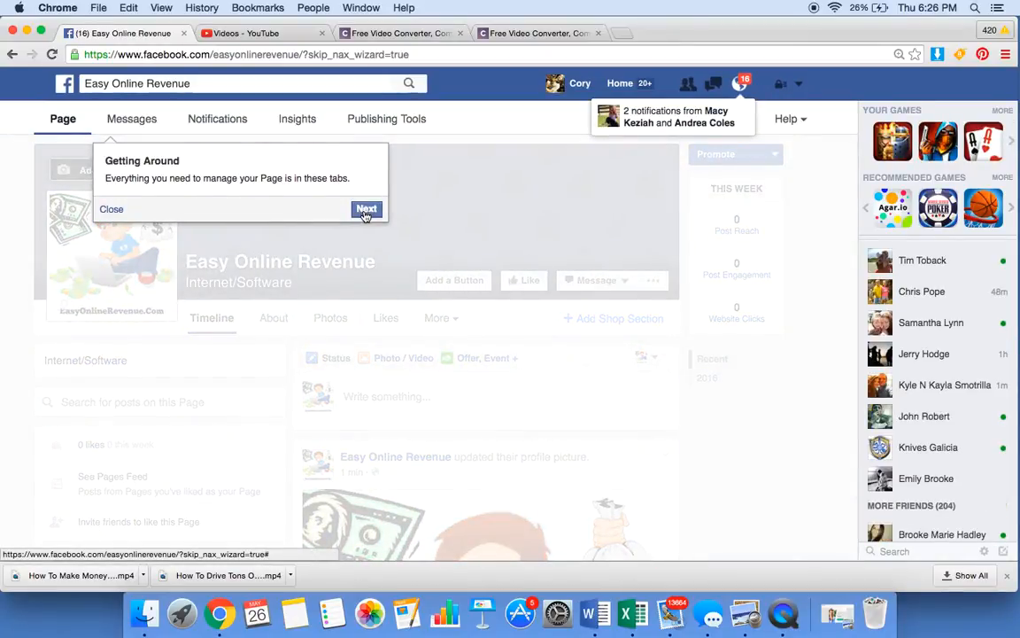
# Dismiss the Getting Around and Invite Friends tips, liking the Easy Online Revenue page.
pyautogui.click(367, 209)
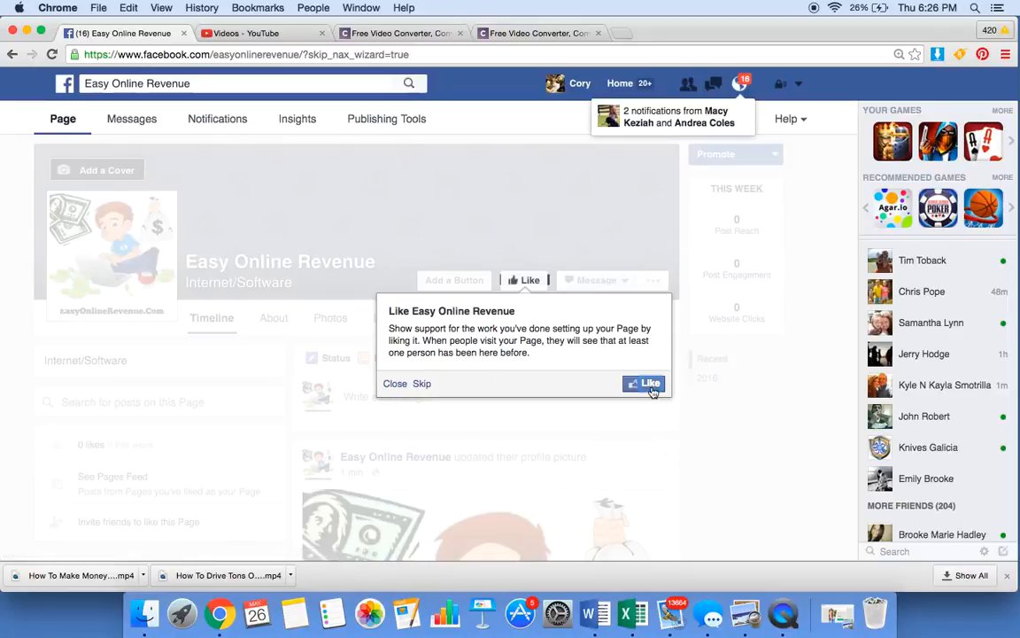
pyautogui.click(648, 383)
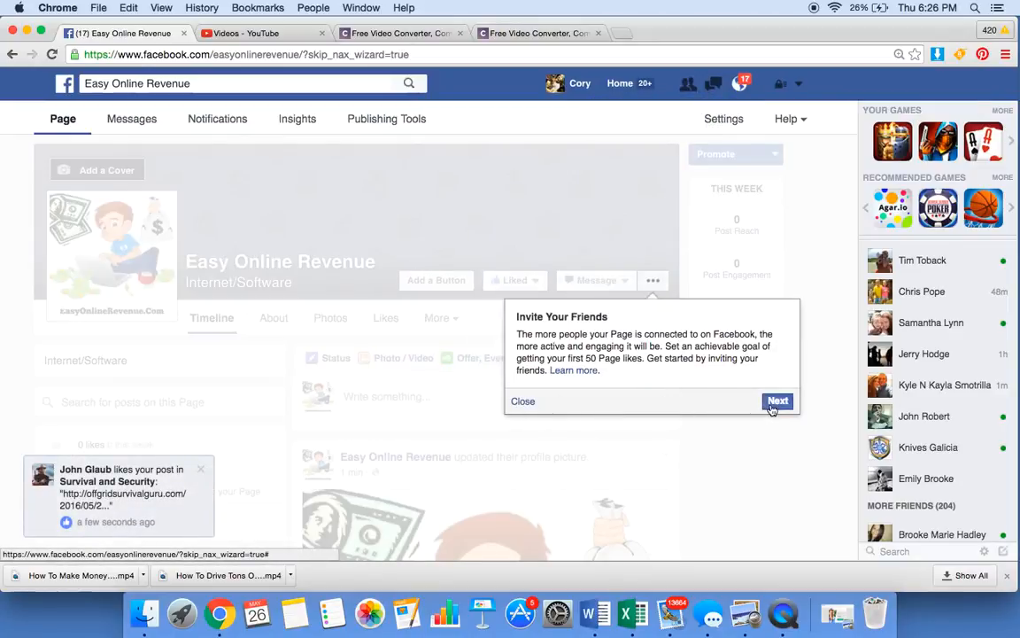
pyautogui.click(778, 400)
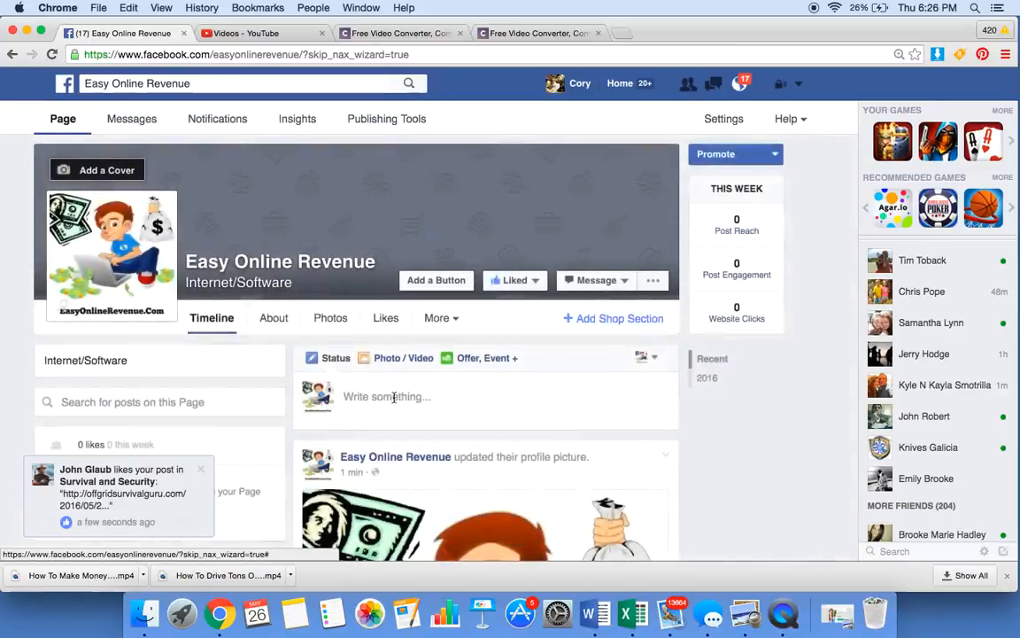